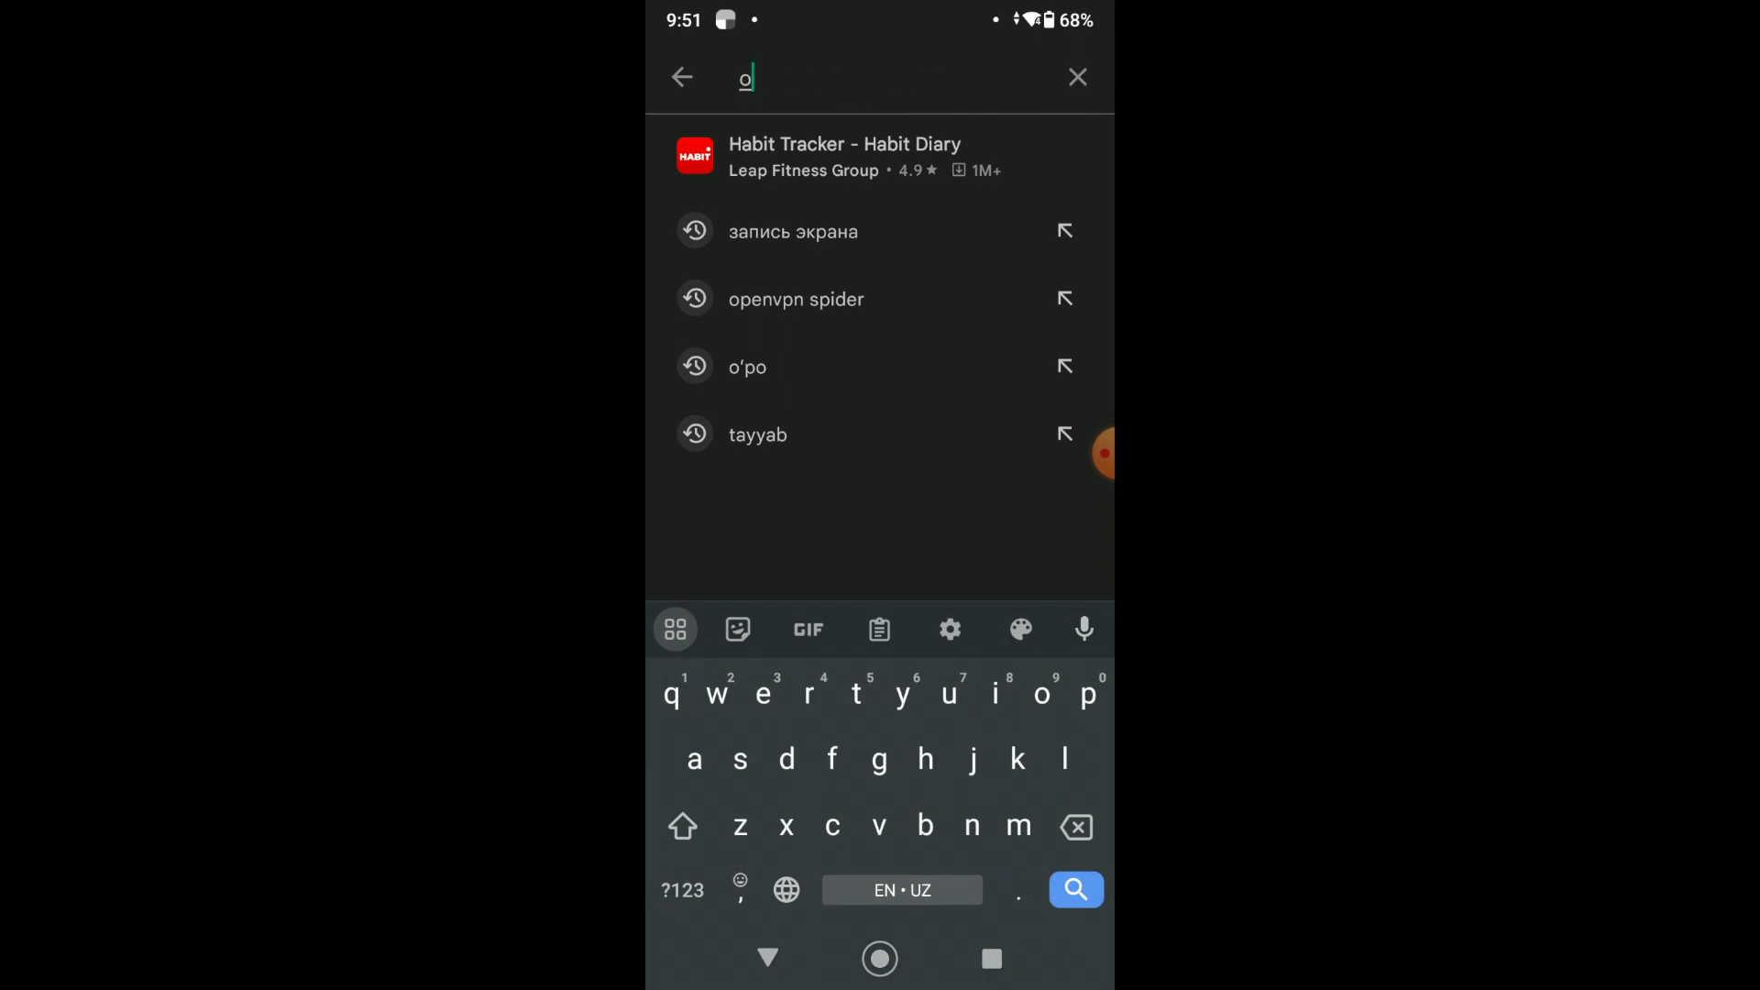
- Search Play Store for 'openvpn' and install OpenVPN Connect
{"action": "type", "text": "penvpn"}
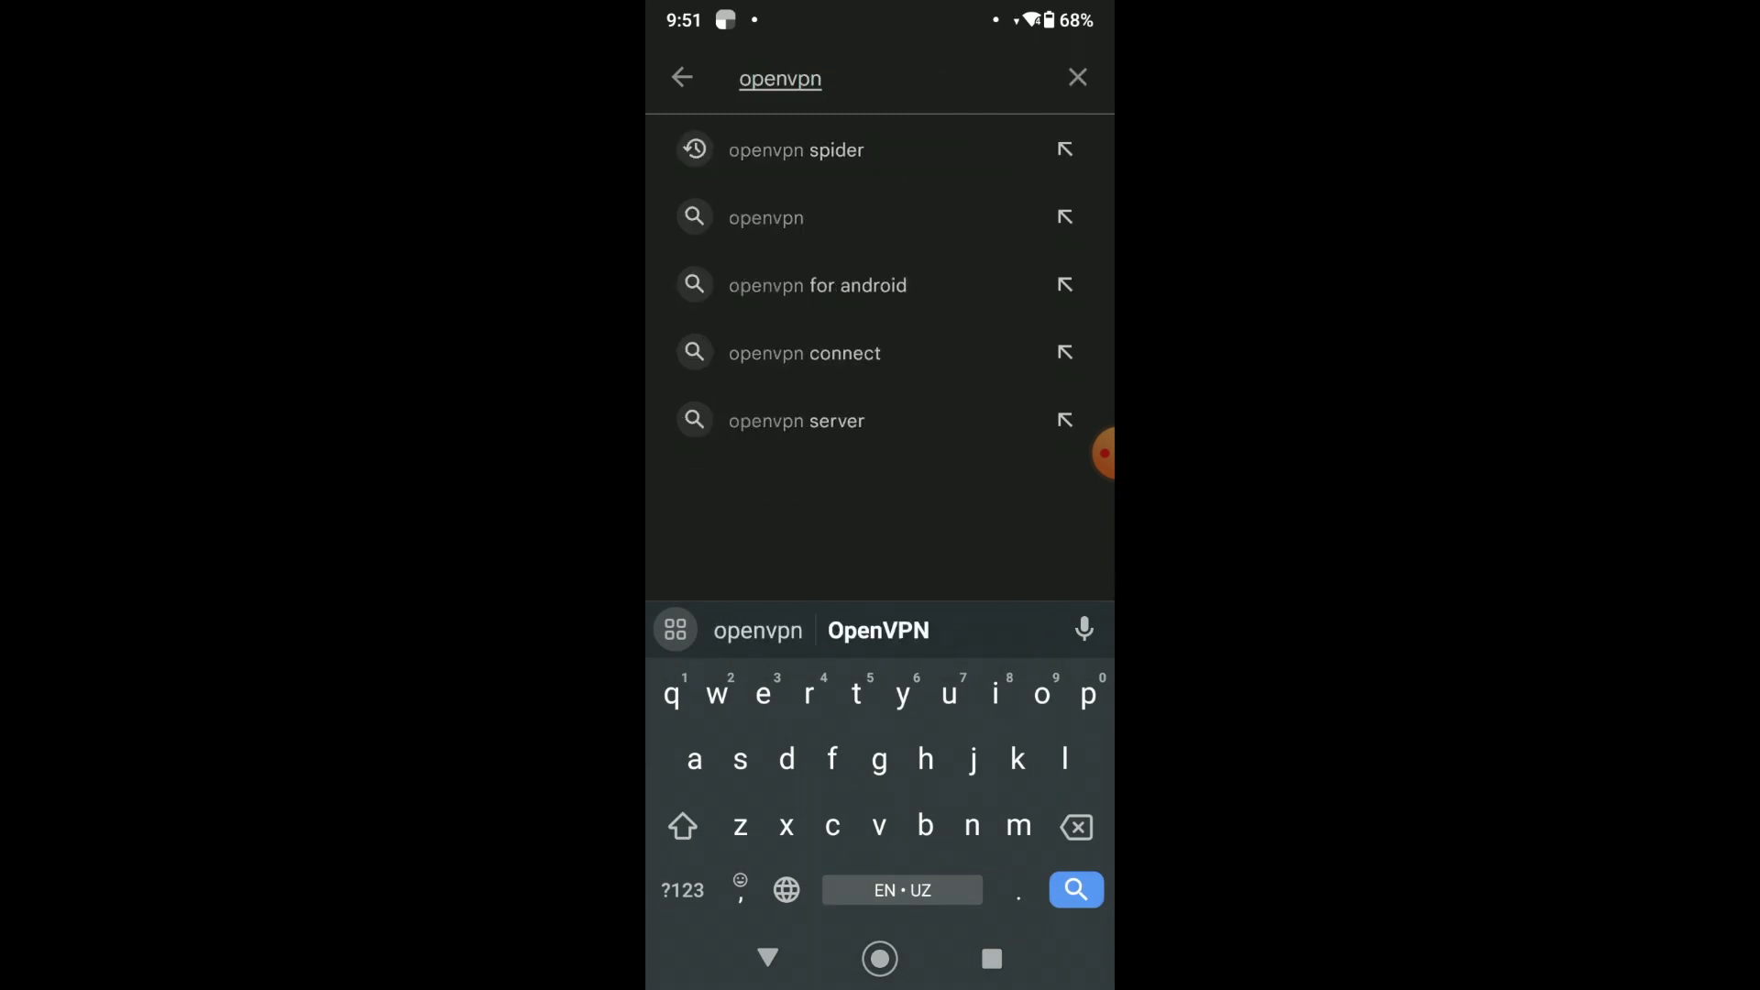
{"action": "left_click", "coordinate": [804, 353]}
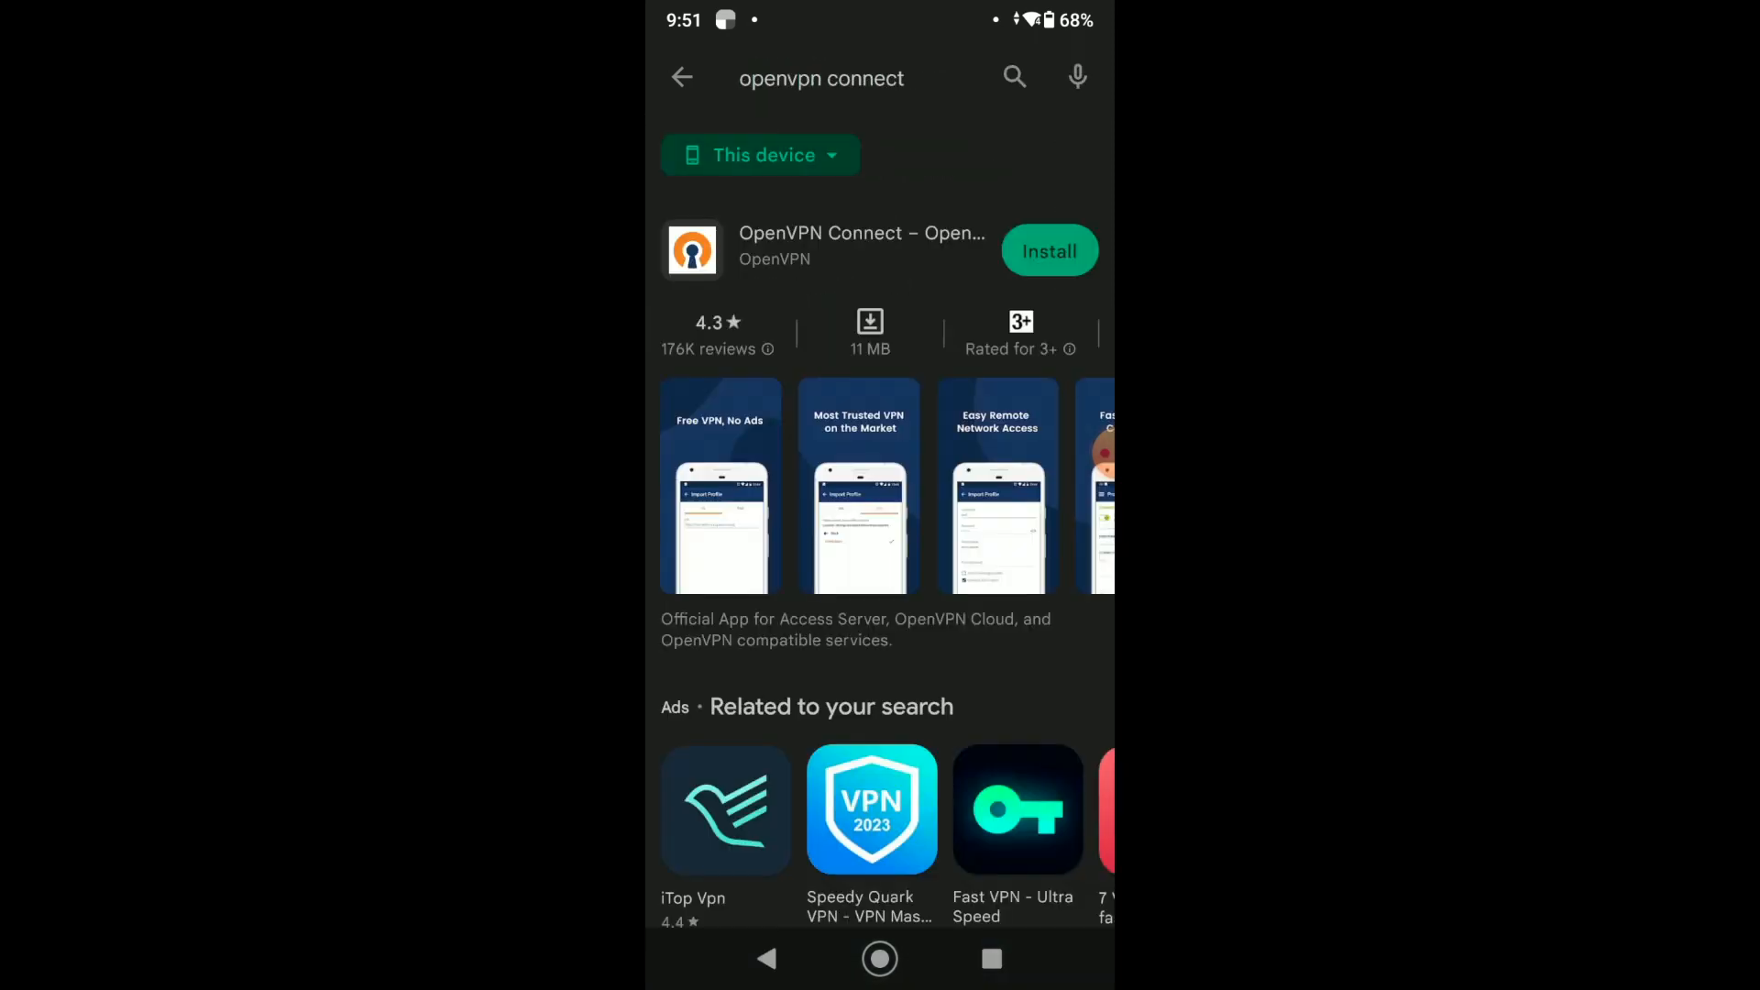
{"action": "left_click", "coordinate": [1049, 251]}
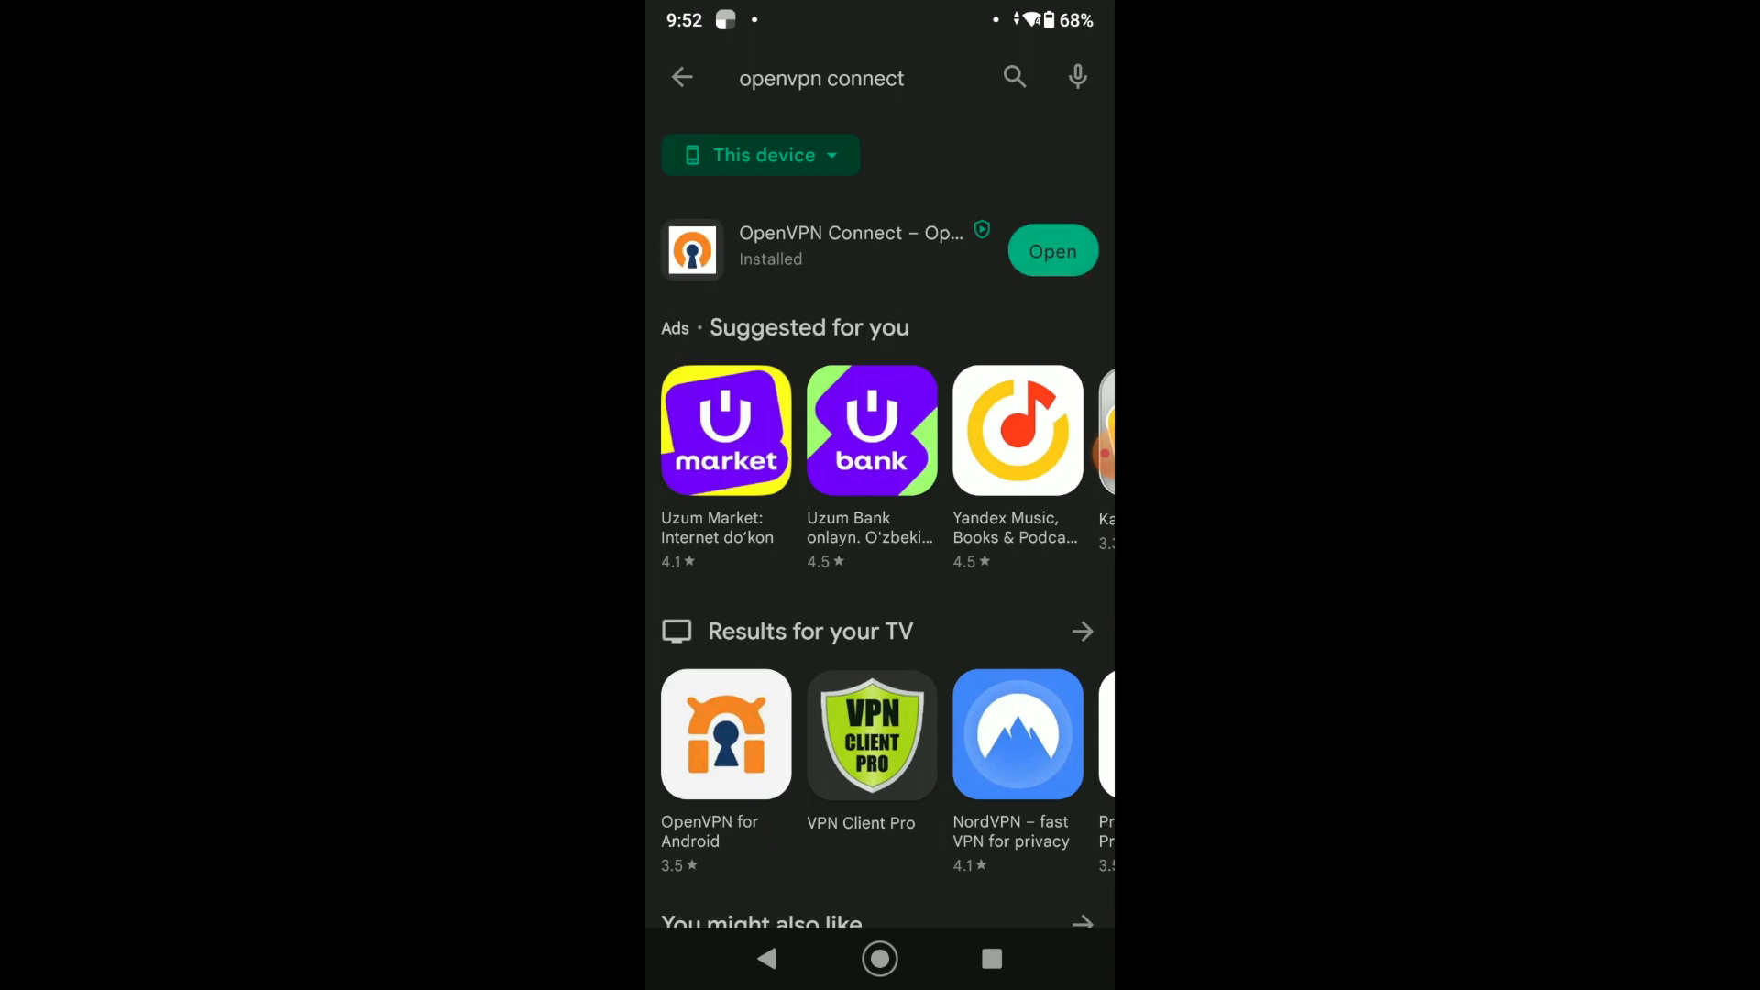
- Open OpenVPN Connect from Play Store and agree to the data collection policy
{"action": "left_click", "coordinate": [1052, 250]}
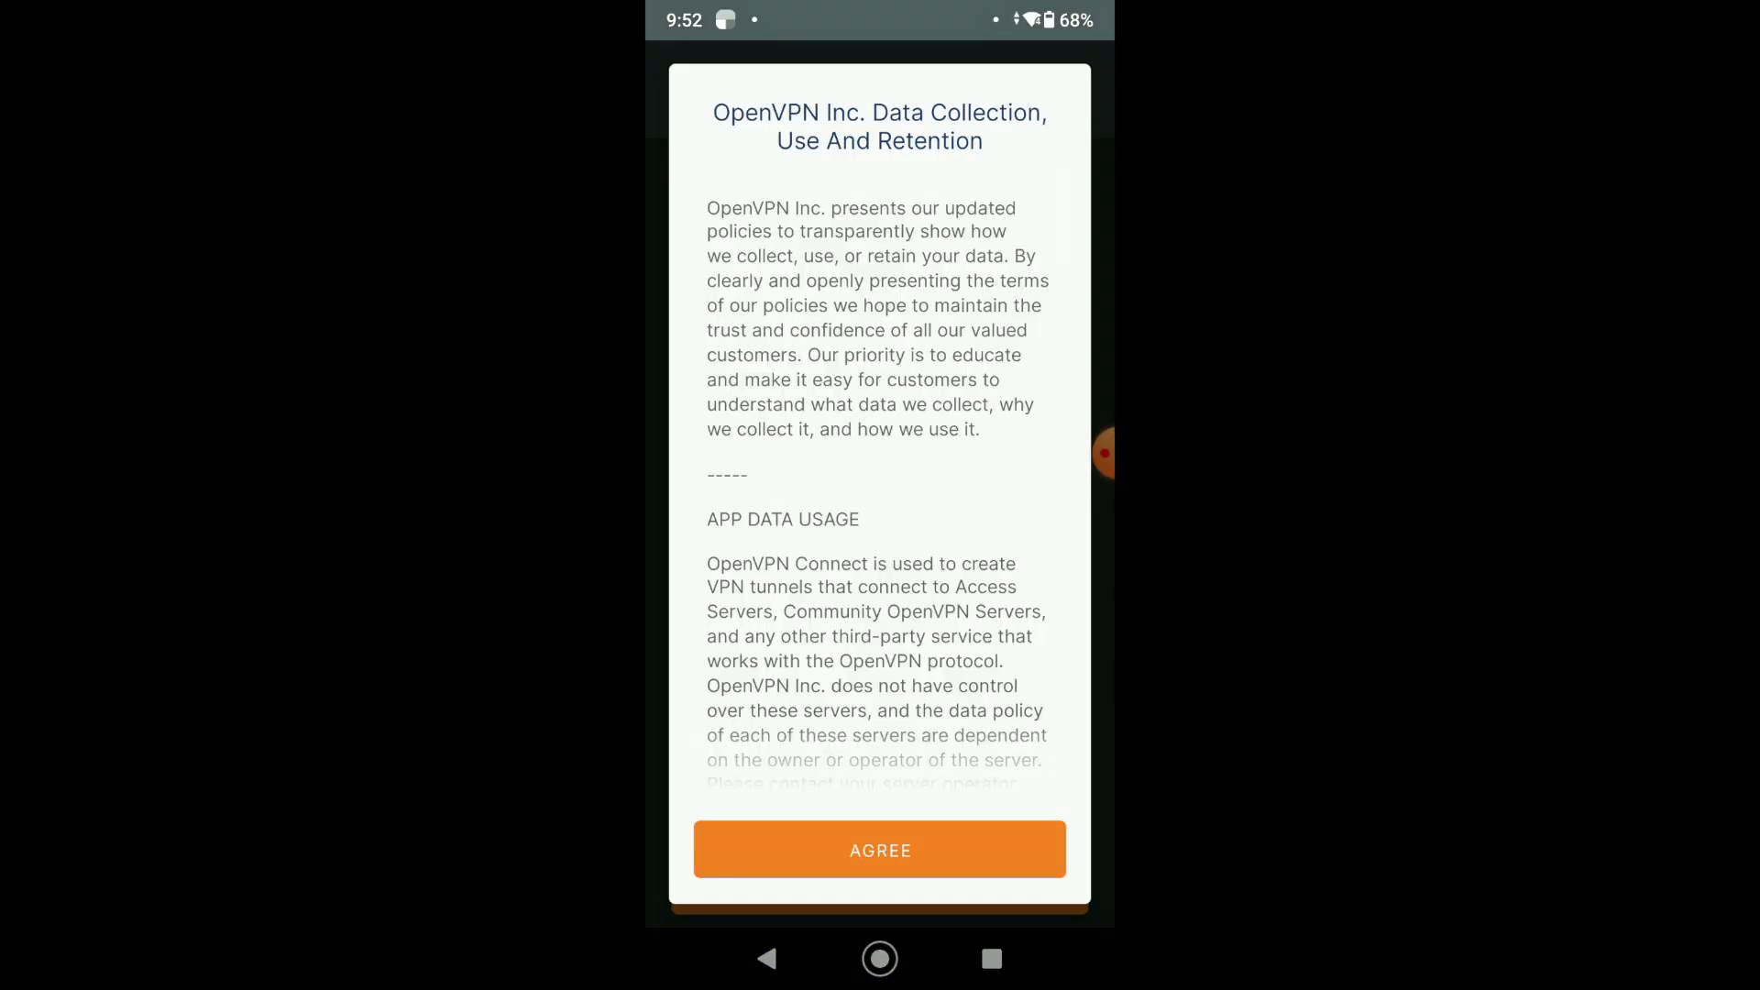
{"action": "left_click", "coordinate": [880, 850]}
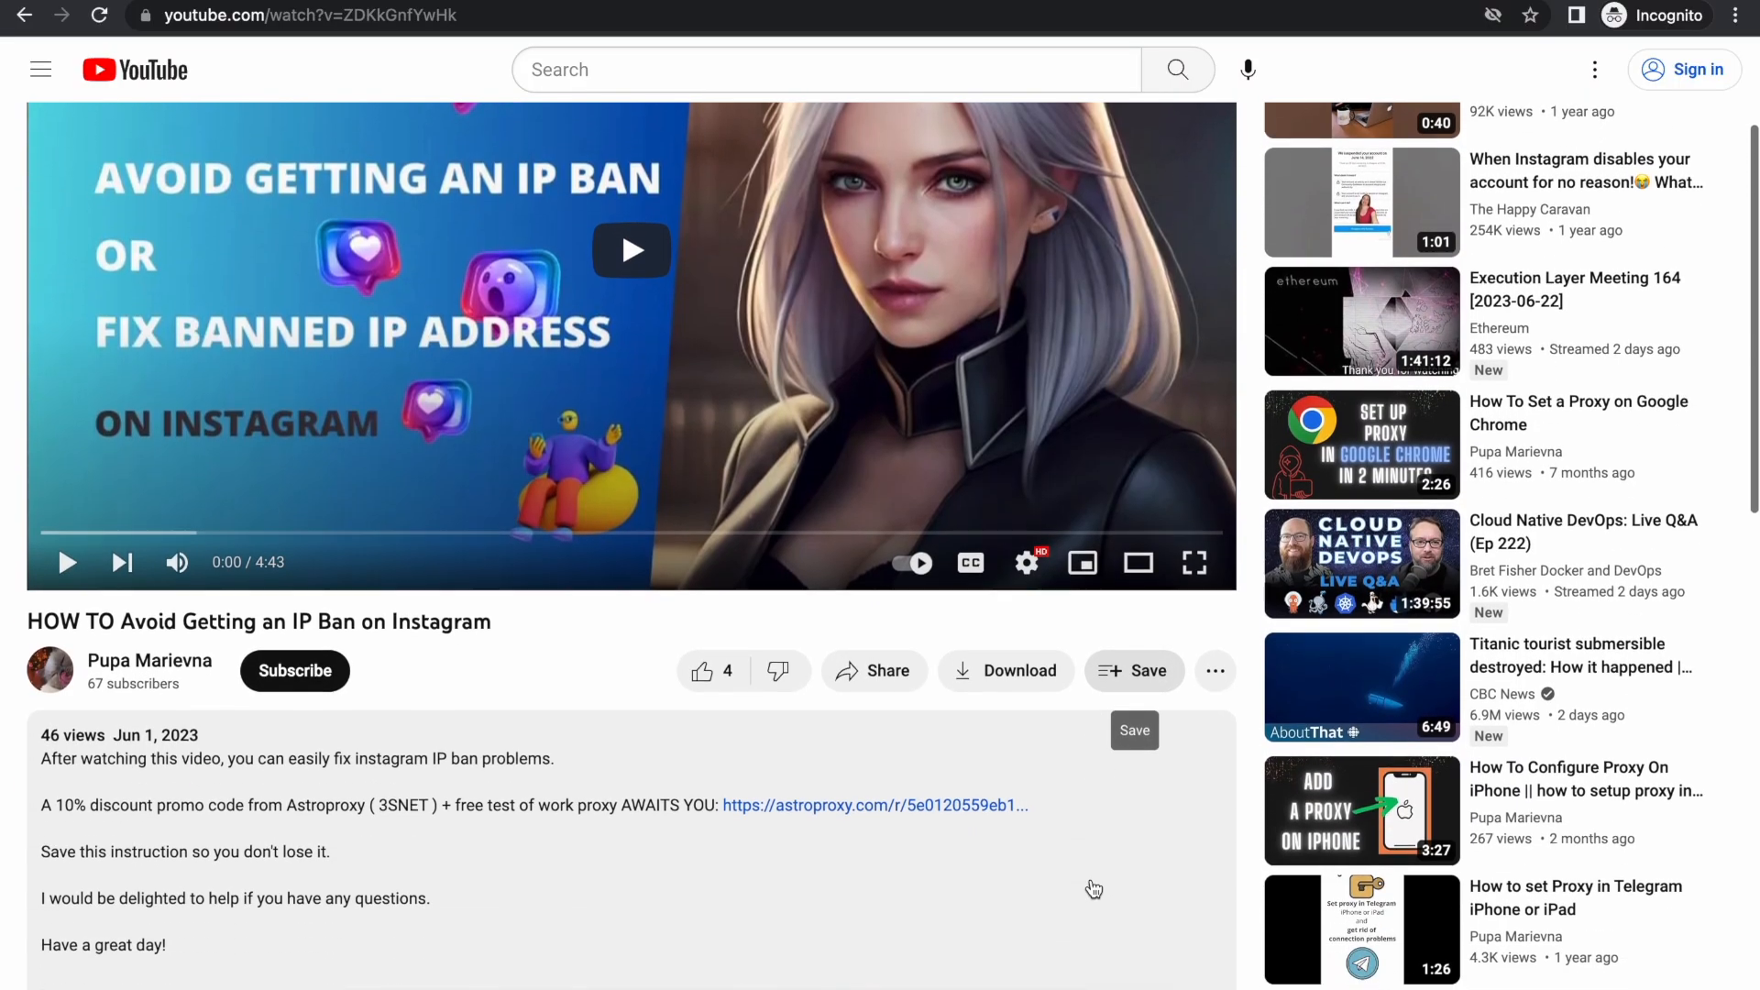
- Follow the astroproxy.com link in the YouTube video description
{"action": "left_click", "coordinate": [876, 804]}
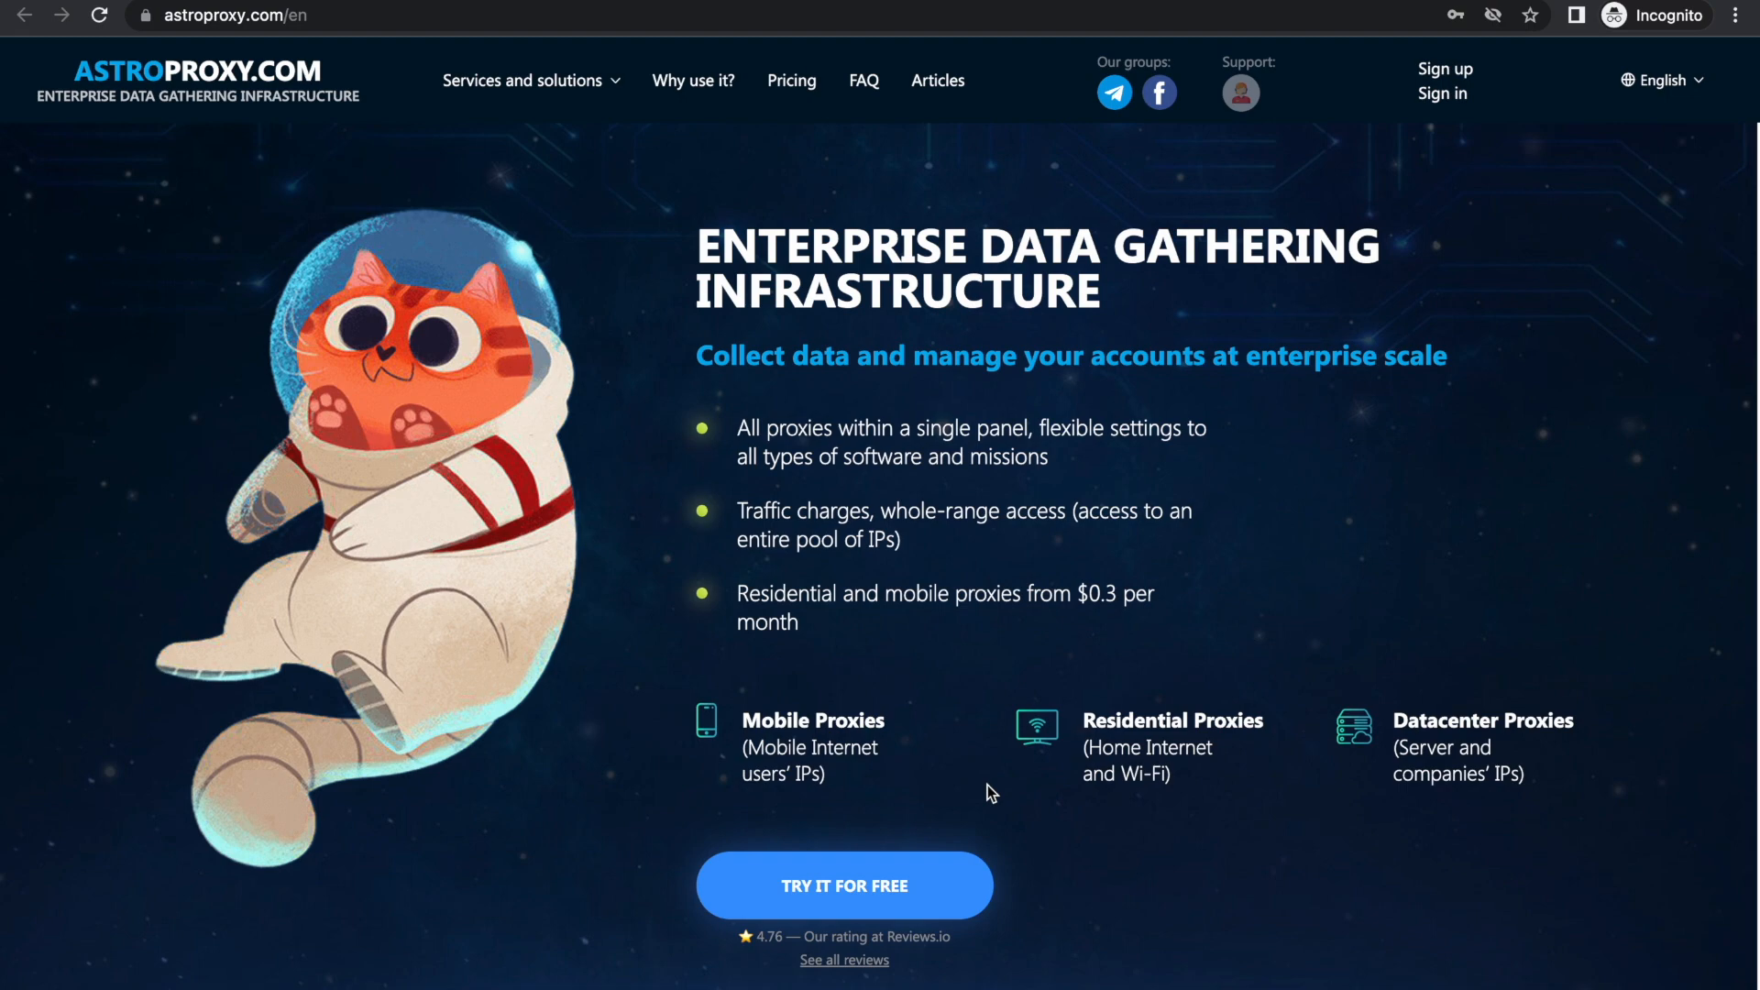
{"action": "mouse_move", "coordinate": [862, 889]}
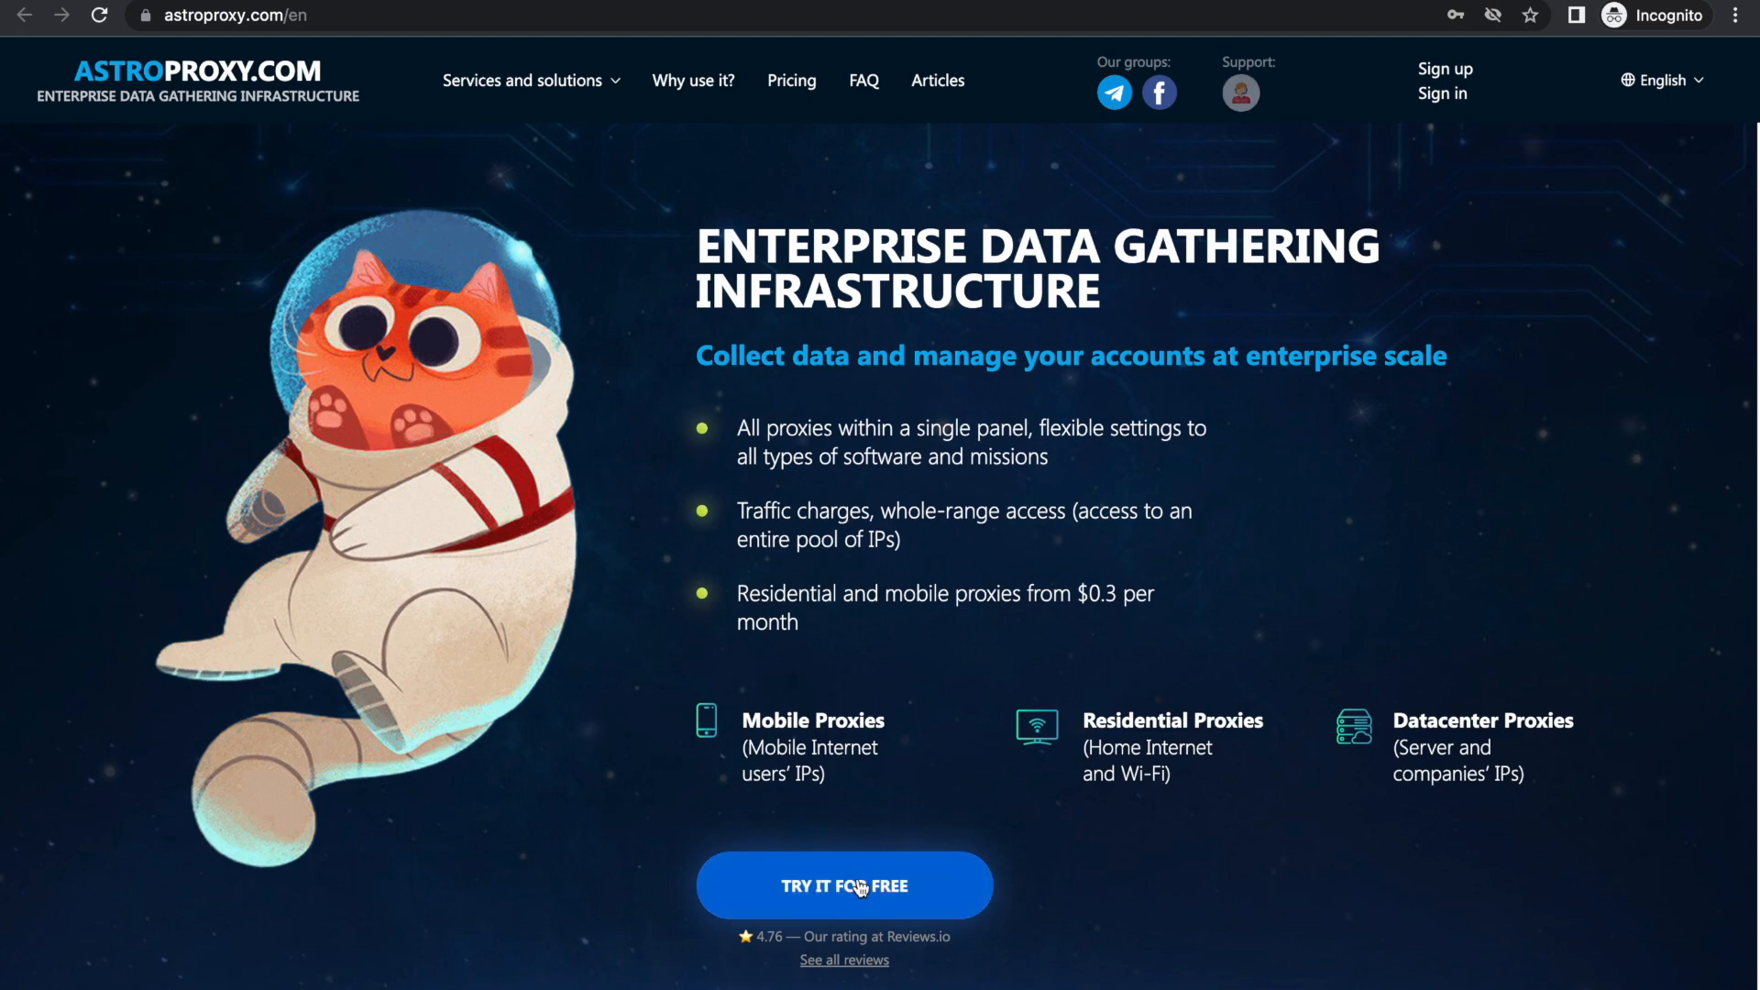
- Start the AstroProxy free-trial sign-up with TRY IT FOR FREE
{"action": "left_click", "coordinate": [844, 884]}
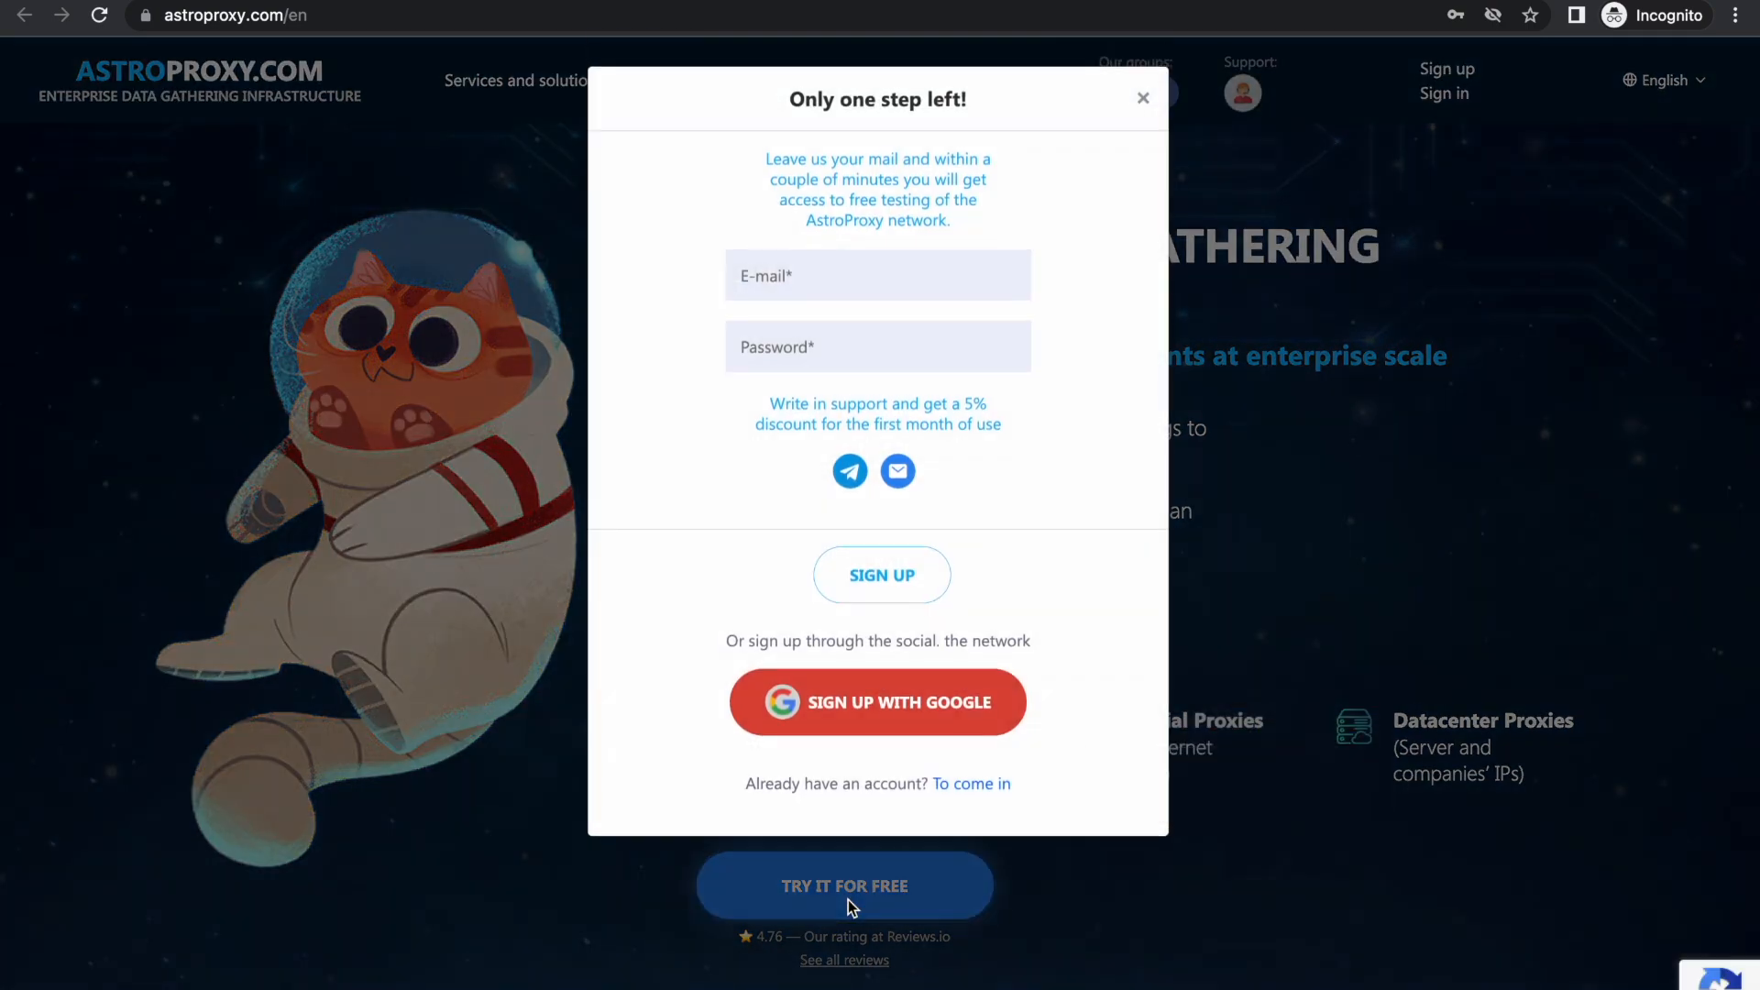
{"action": "mouse_move", "coordinate": [881, 701]}
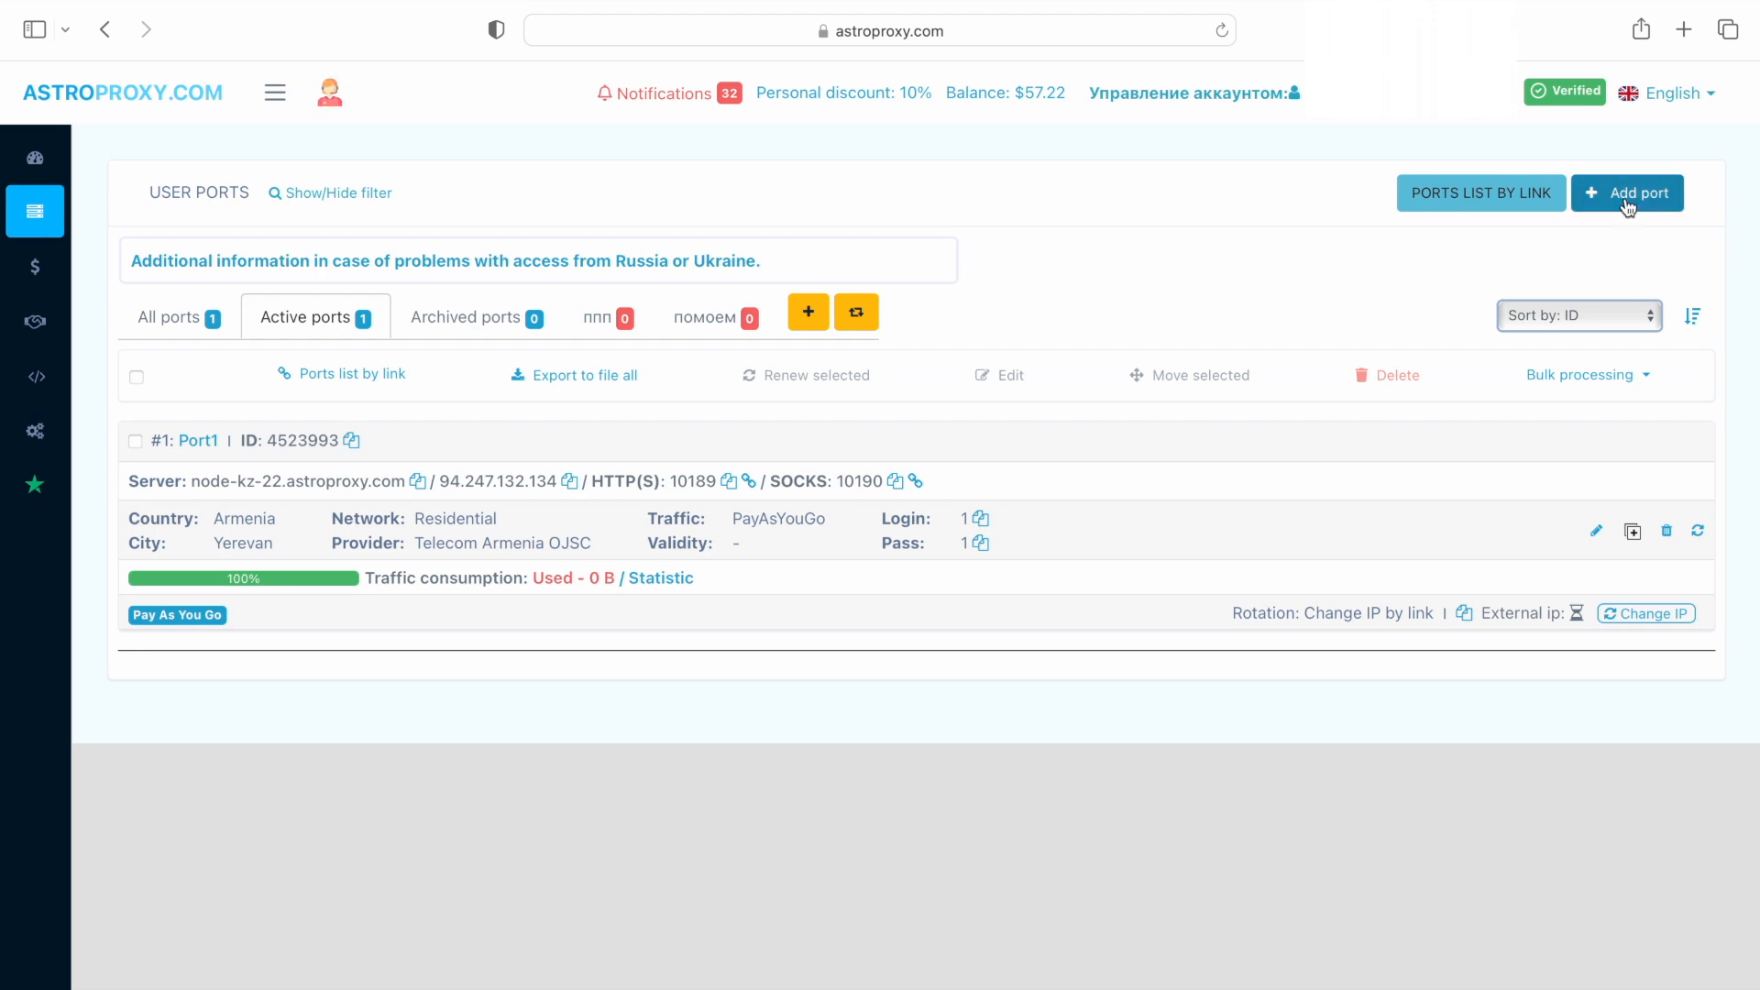
- Add a port with Australia, Sydney, TPG Internet and Android device profile
{"action": "left_click", "coordinate": [1628, 192]}
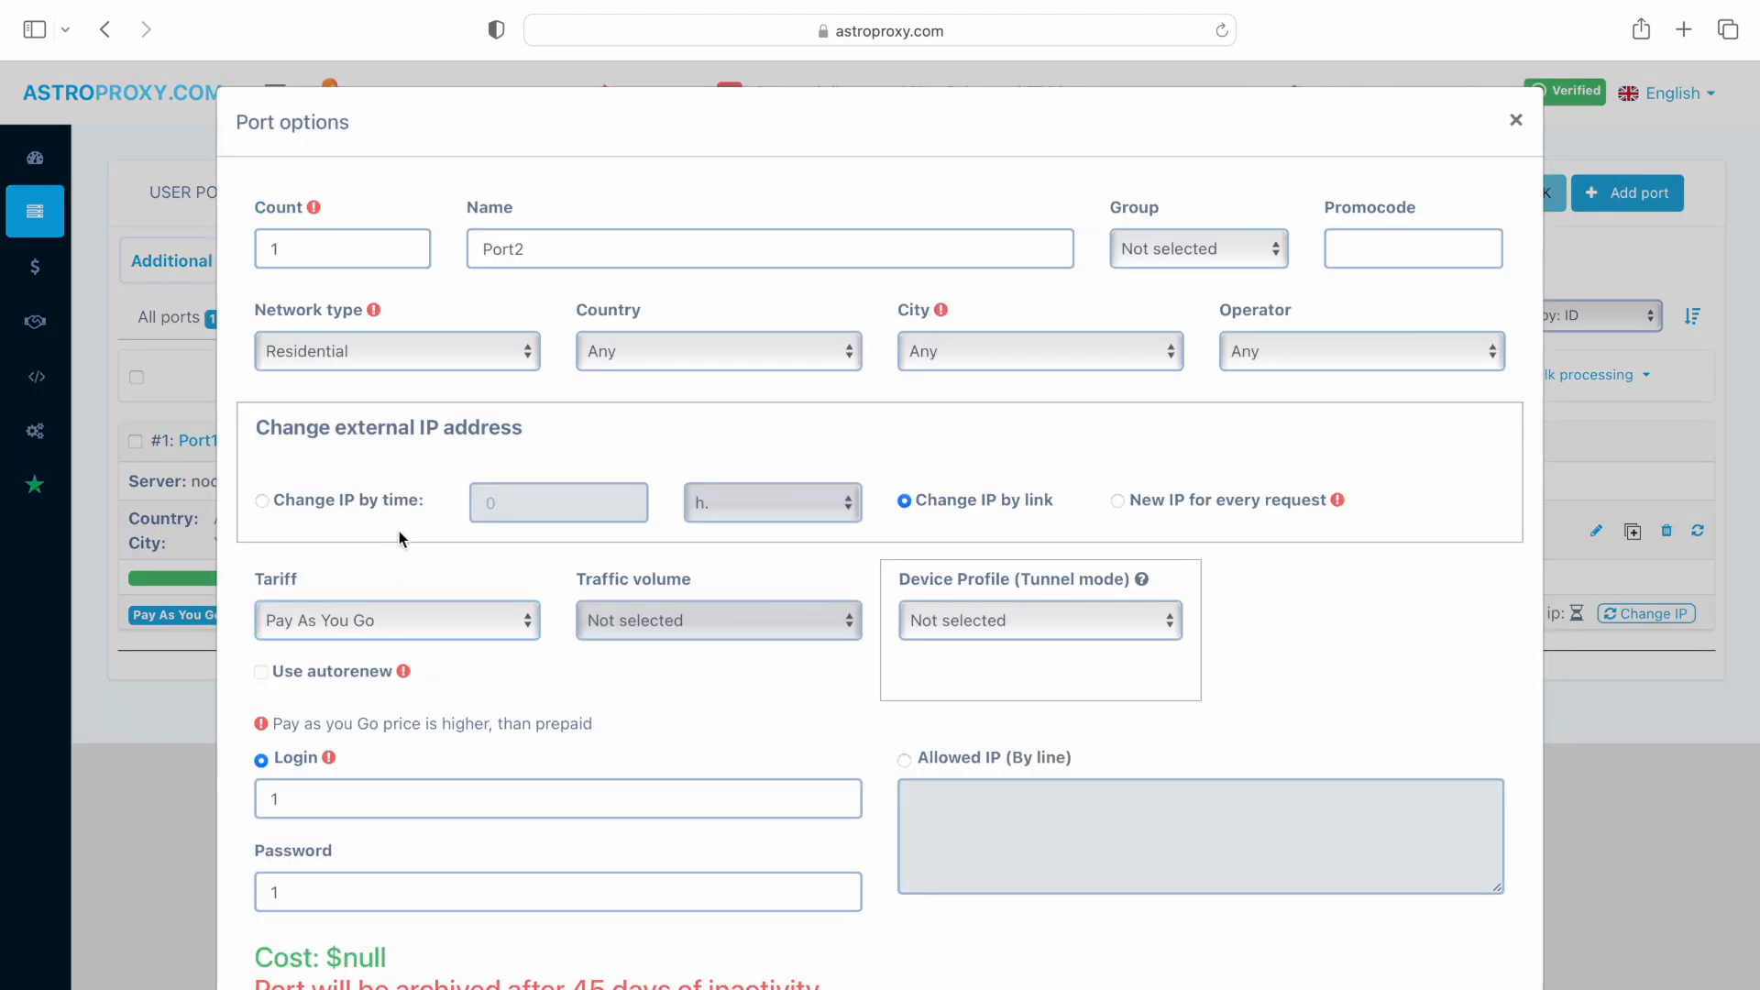
{"action": "left_click", "coordinate": [719, 351]}
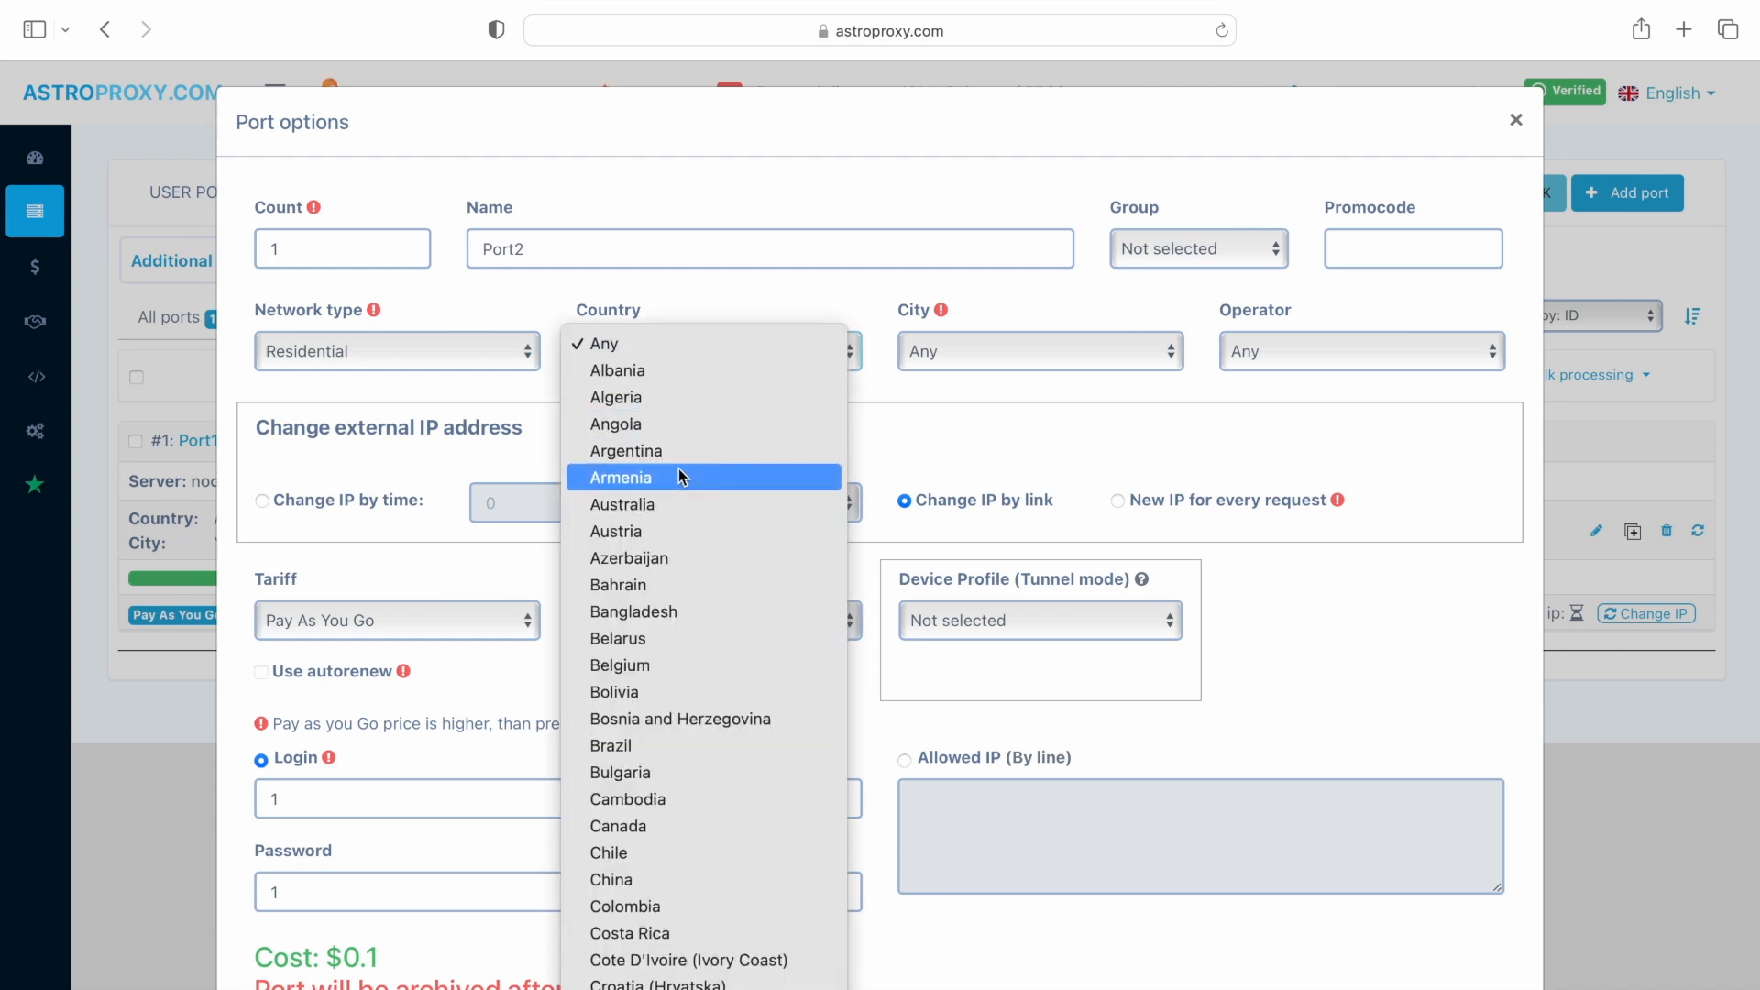
{"action": "left_click", "coordinate": [622, 504]}
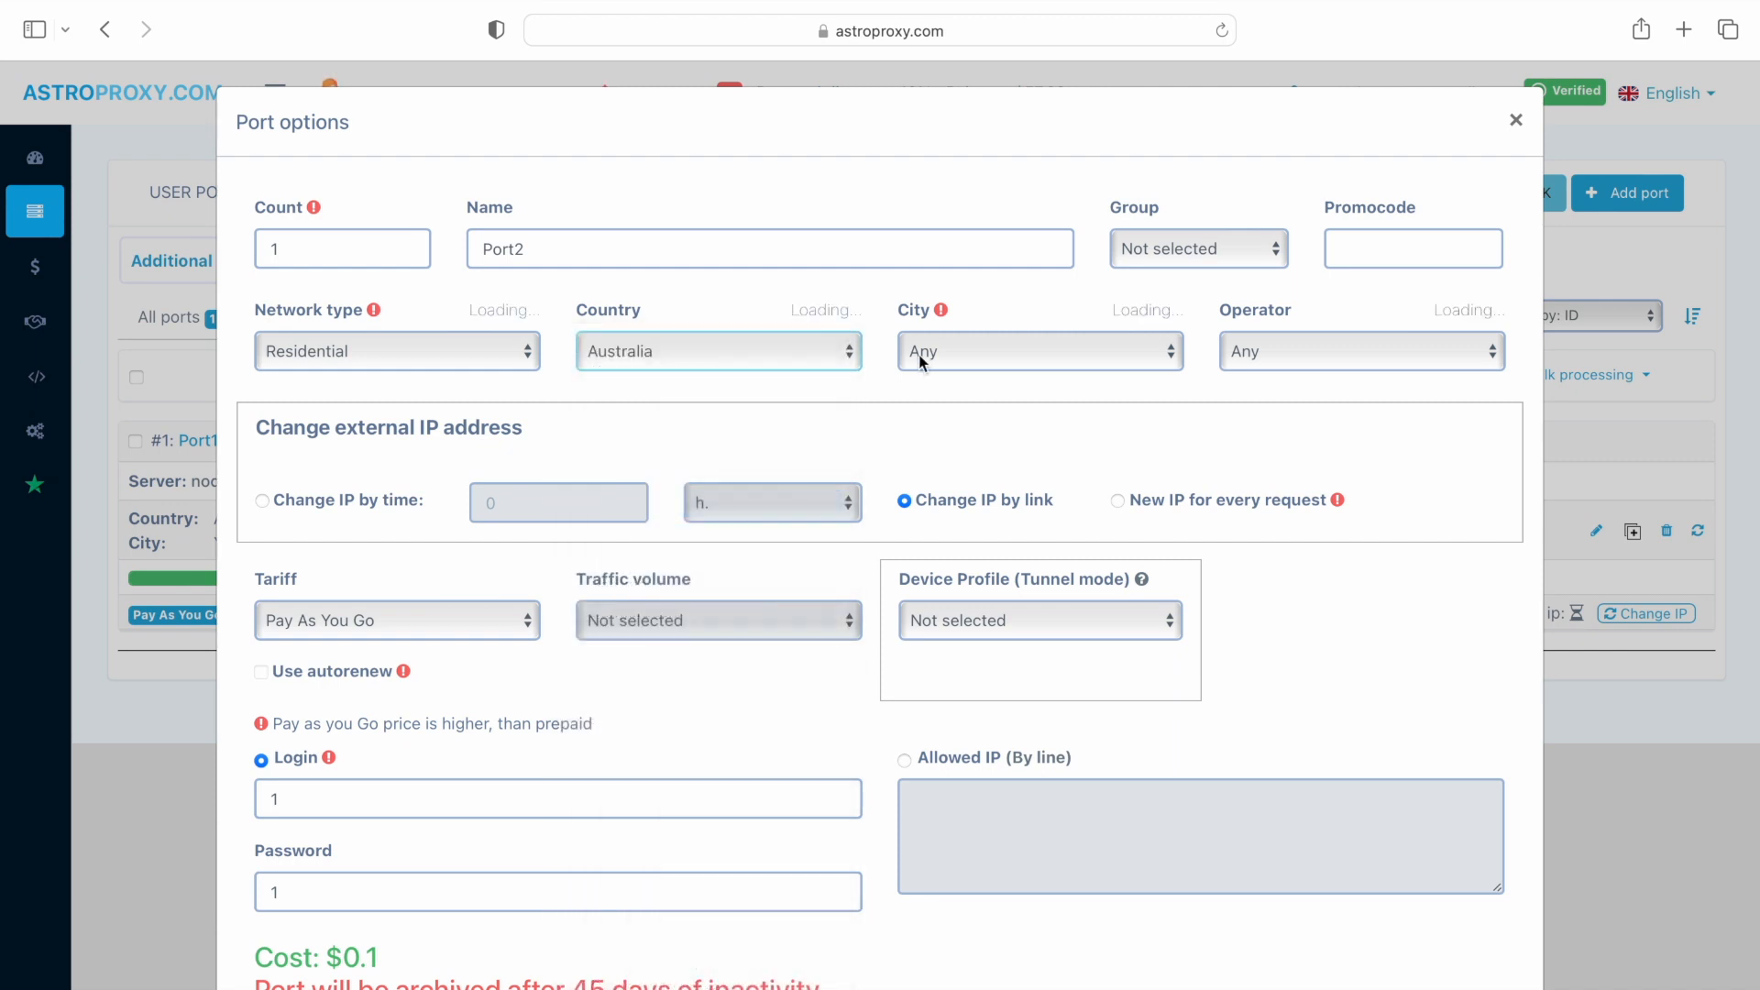
{"action": "left_click", "coordinate": [1040, 351]}
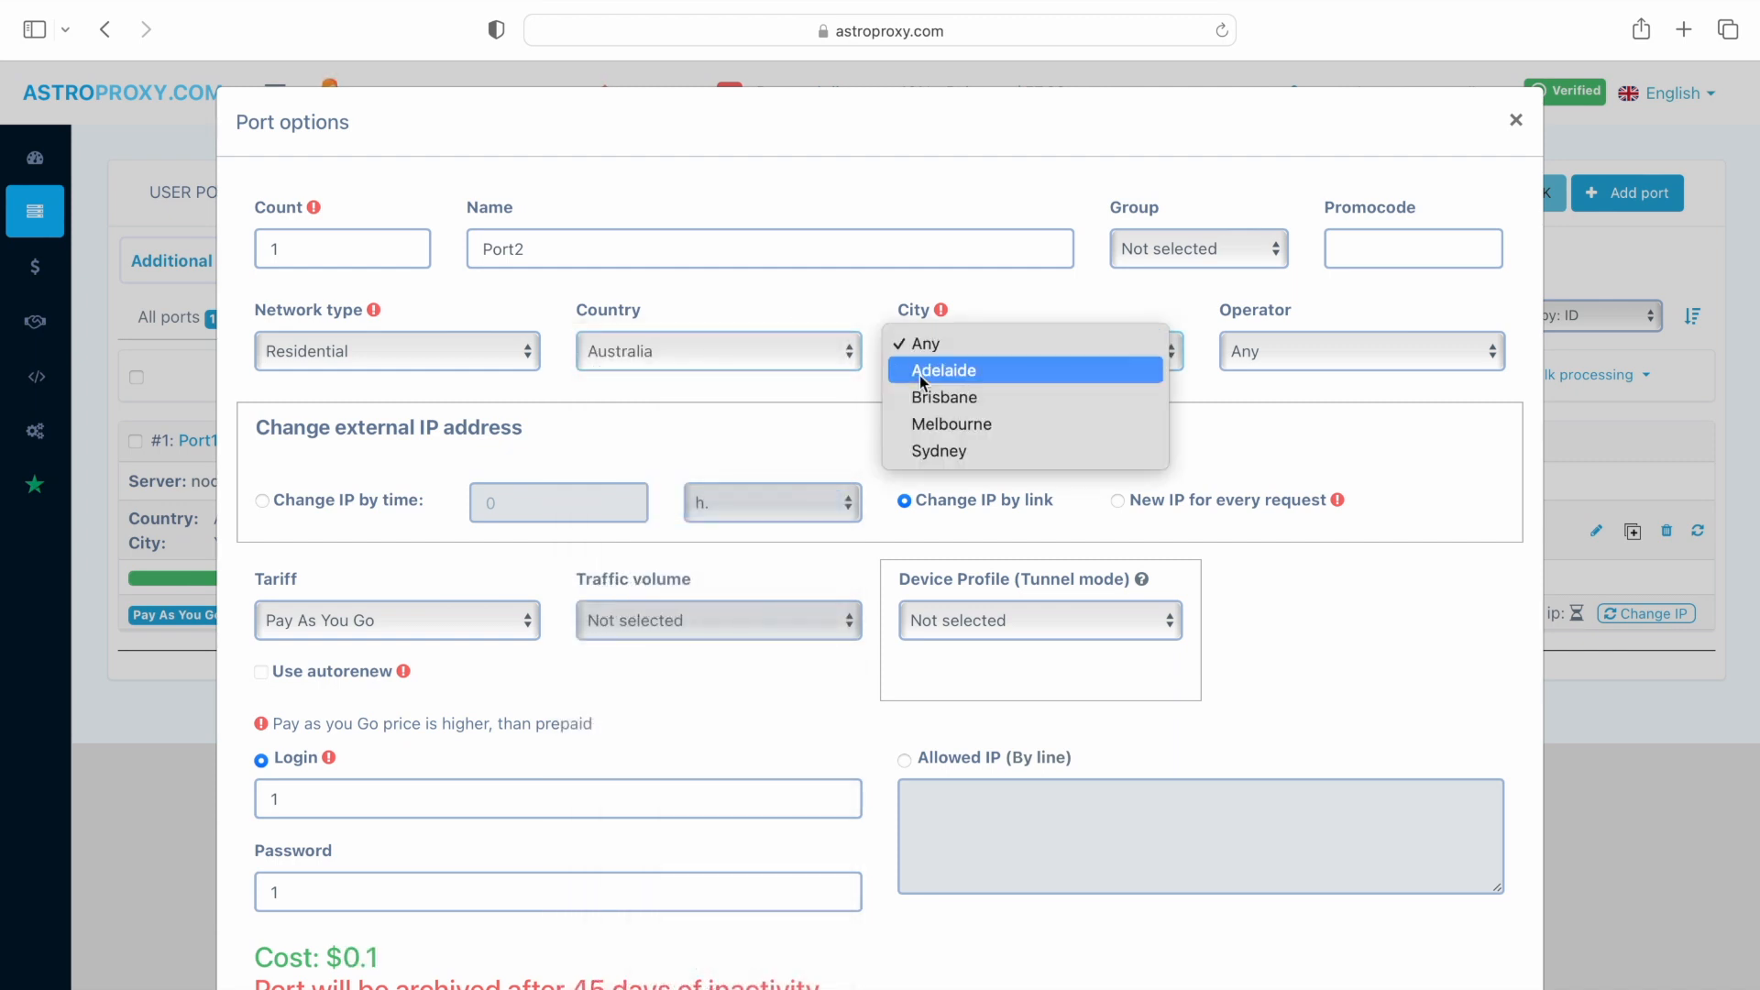
{"action": "left_click", "coordinate": [939, 451]}
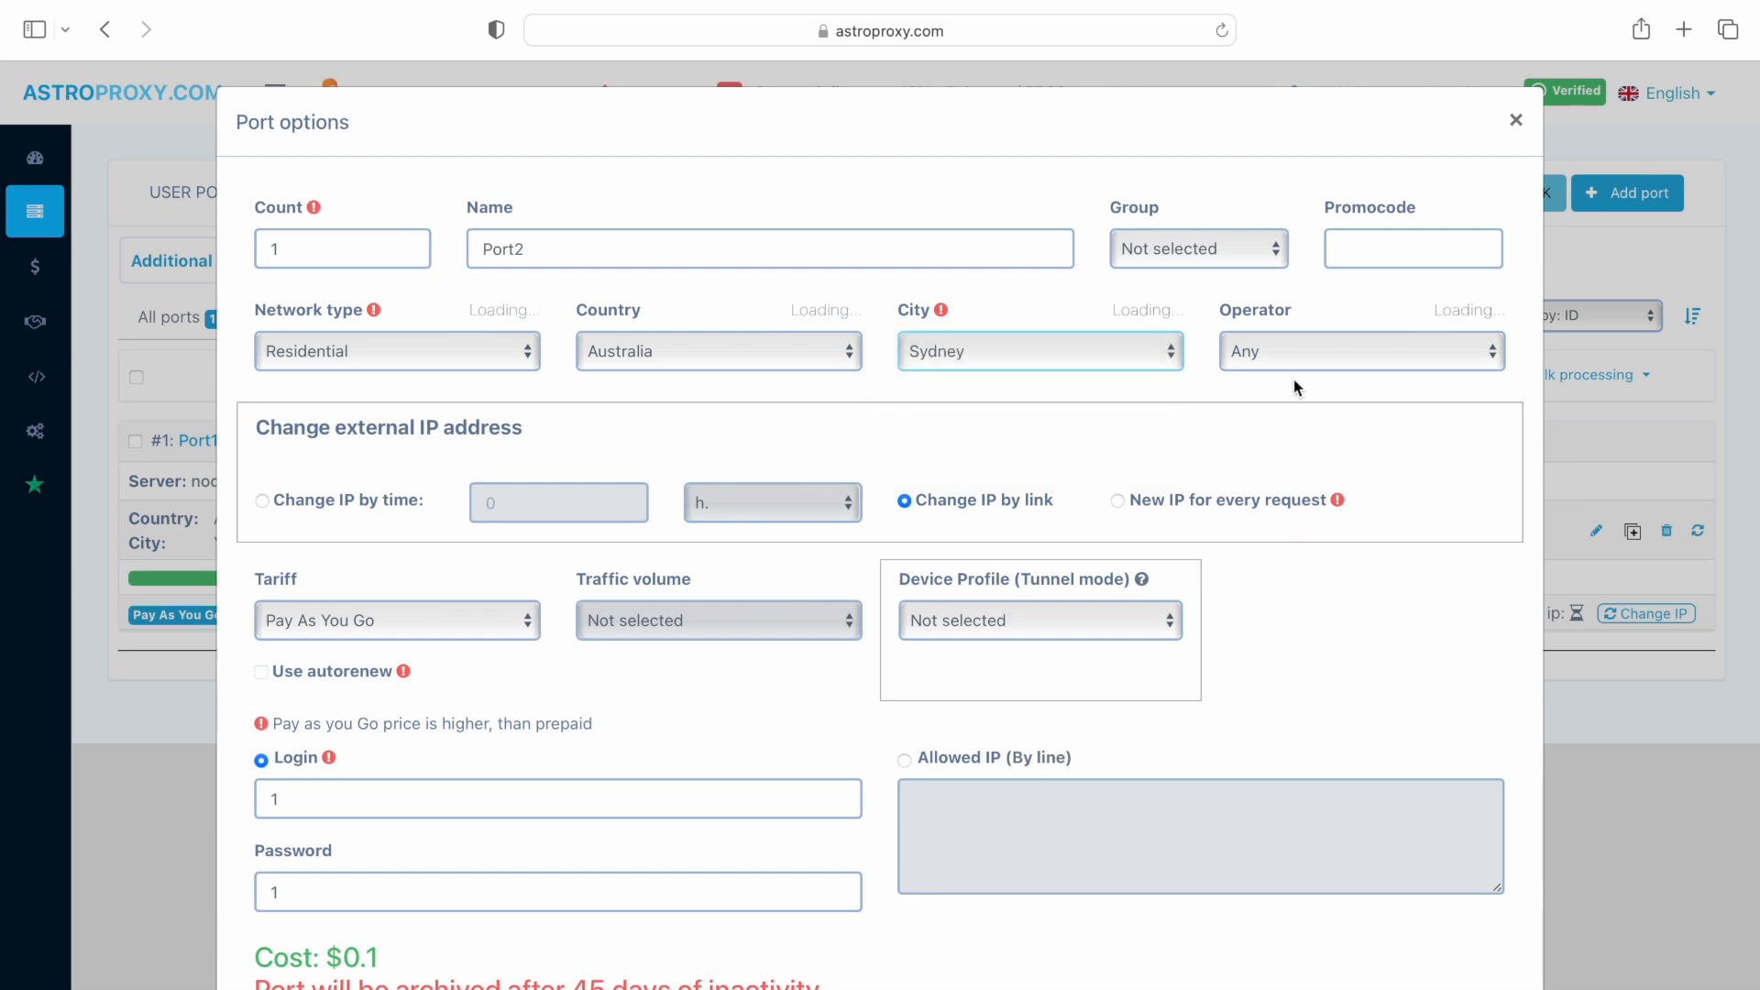
{"action": "left_click", "coordinate": [1361, 351]}
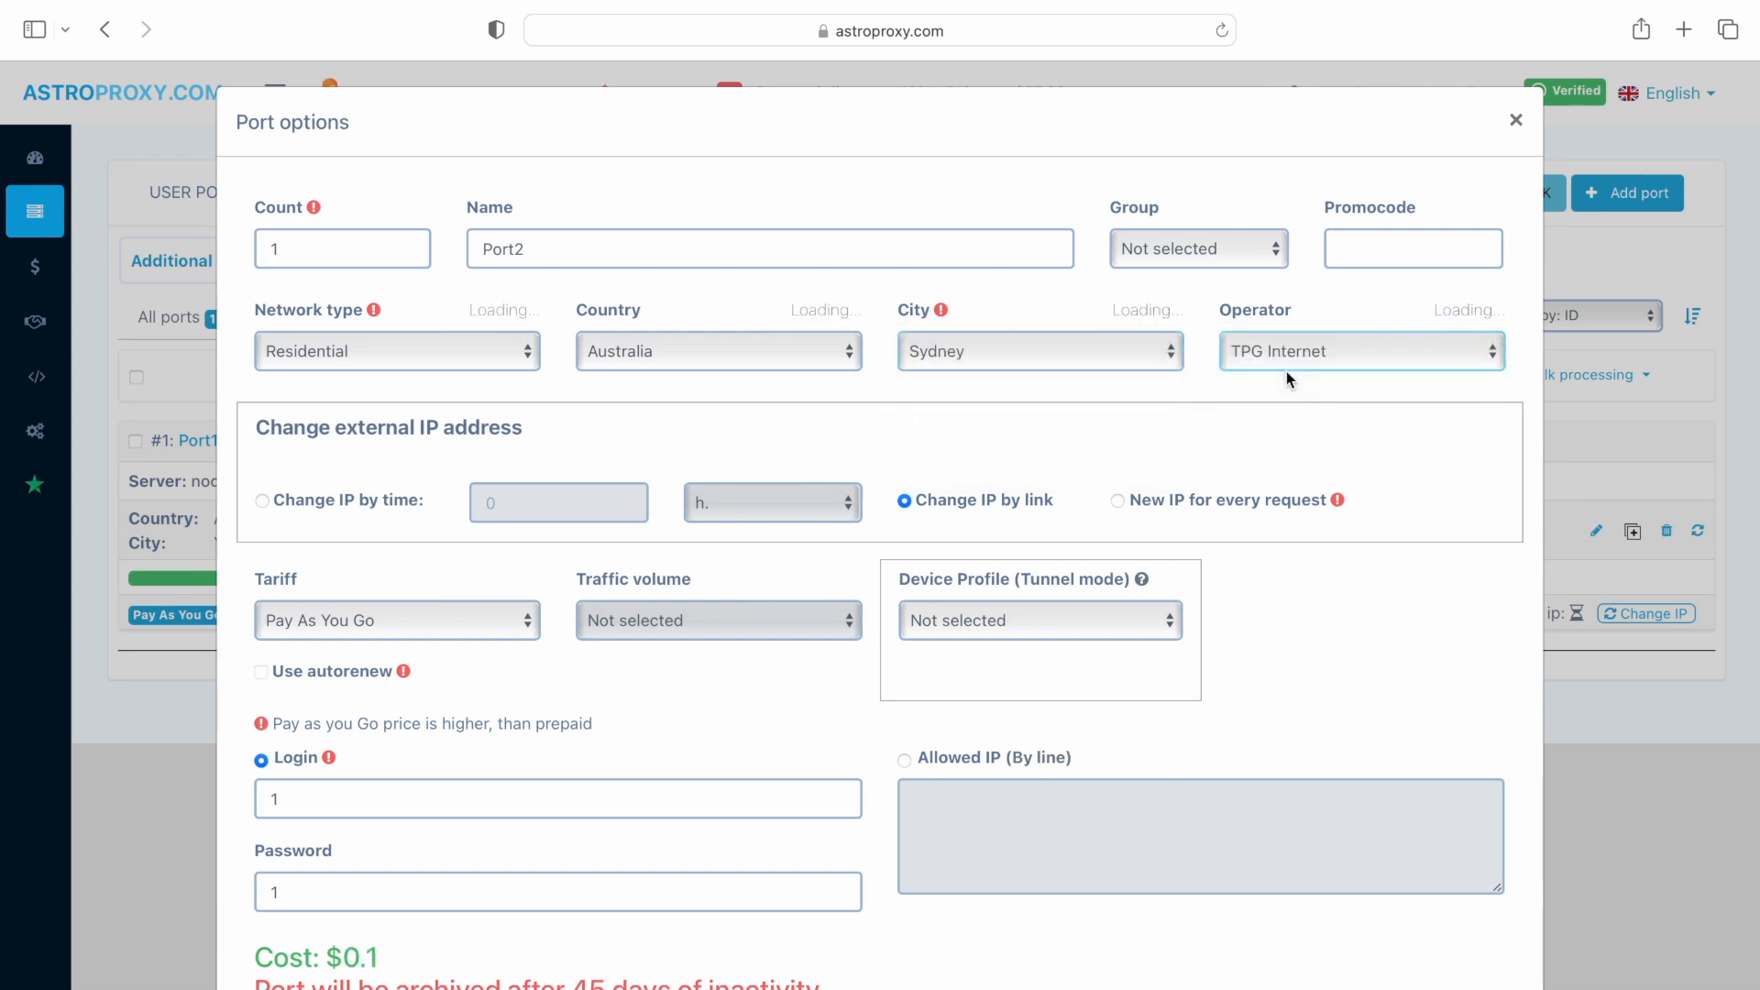
{"action": "left_click", "coordinate": [1040, 620]}
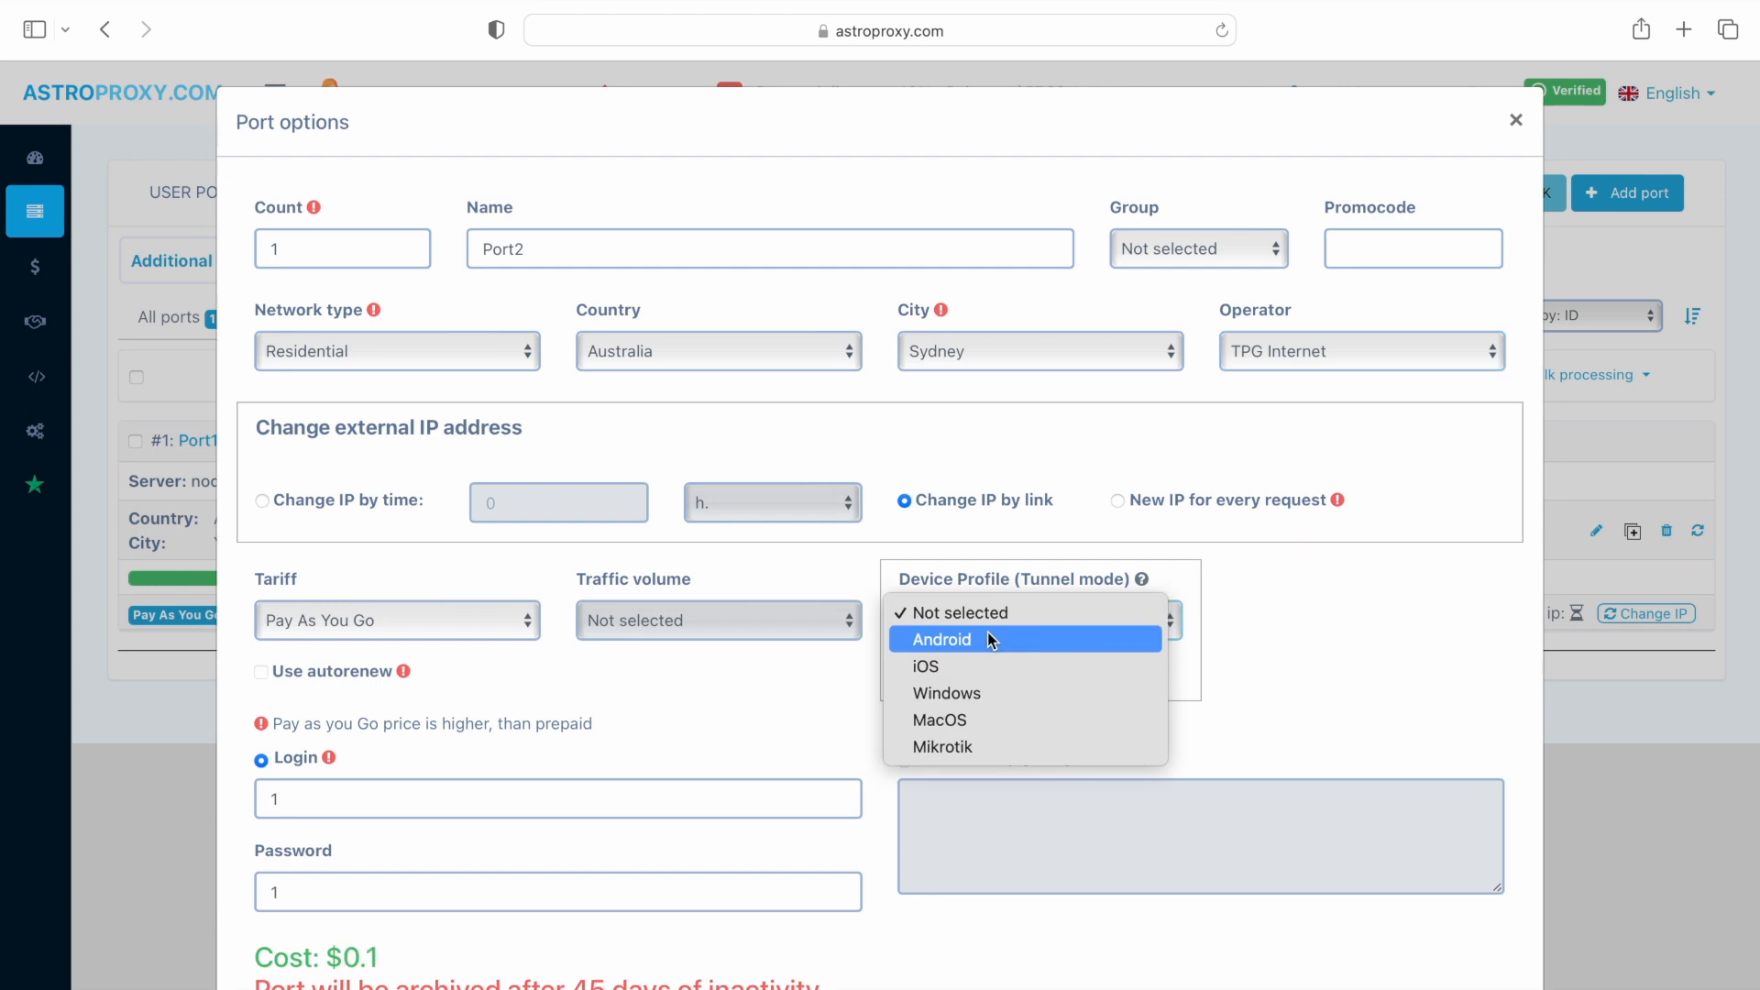
{"action": "left_click", "coordinate": [940, 639]}
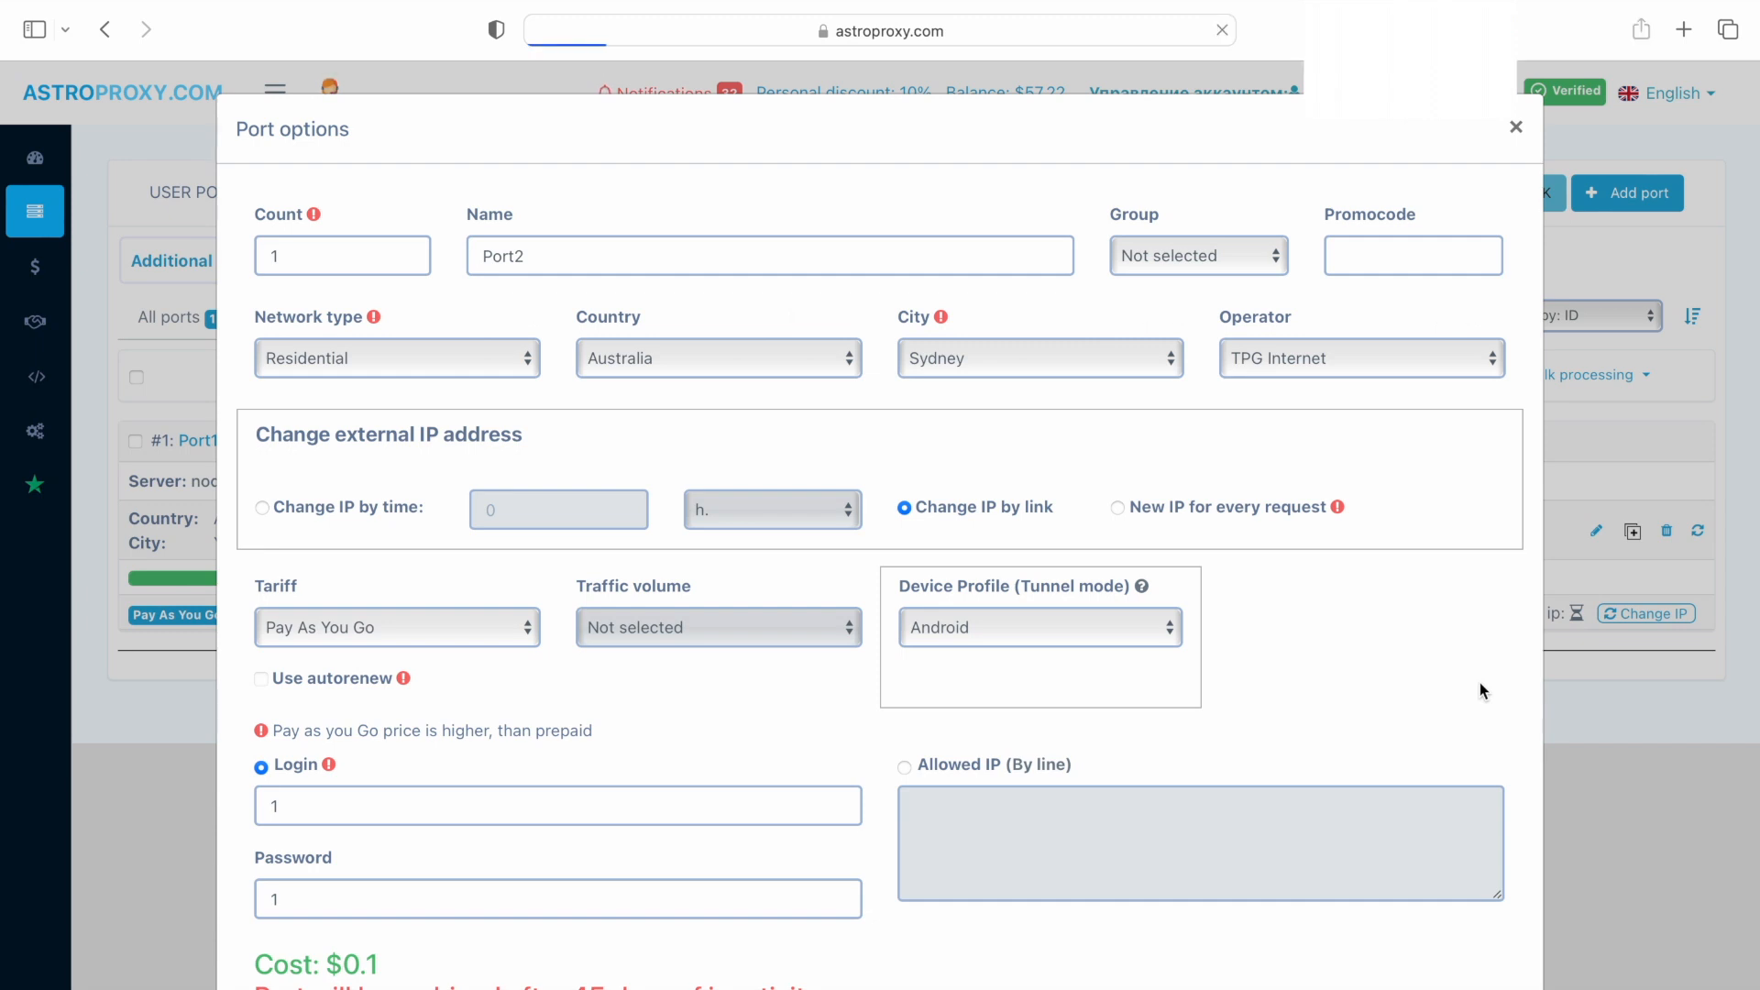
{"action": "left_click", "coordinate": [1515, 127]}
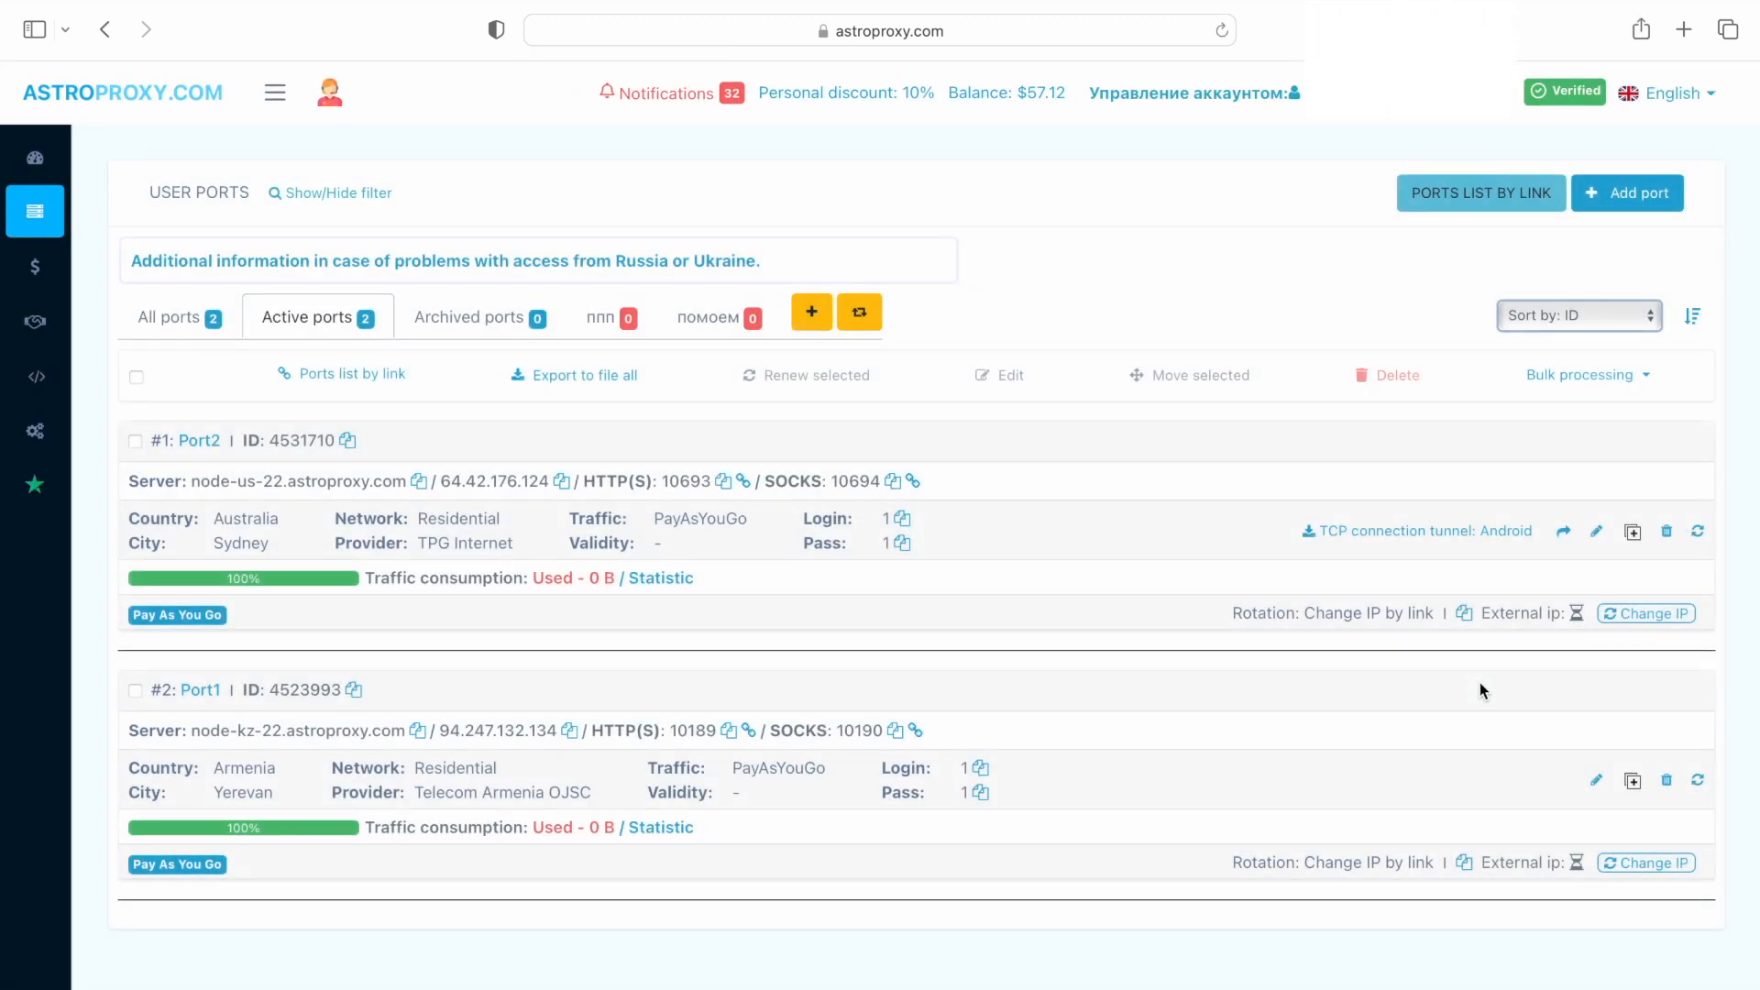
{"action": "mouse_move", "coordinate": [1592, 804]}
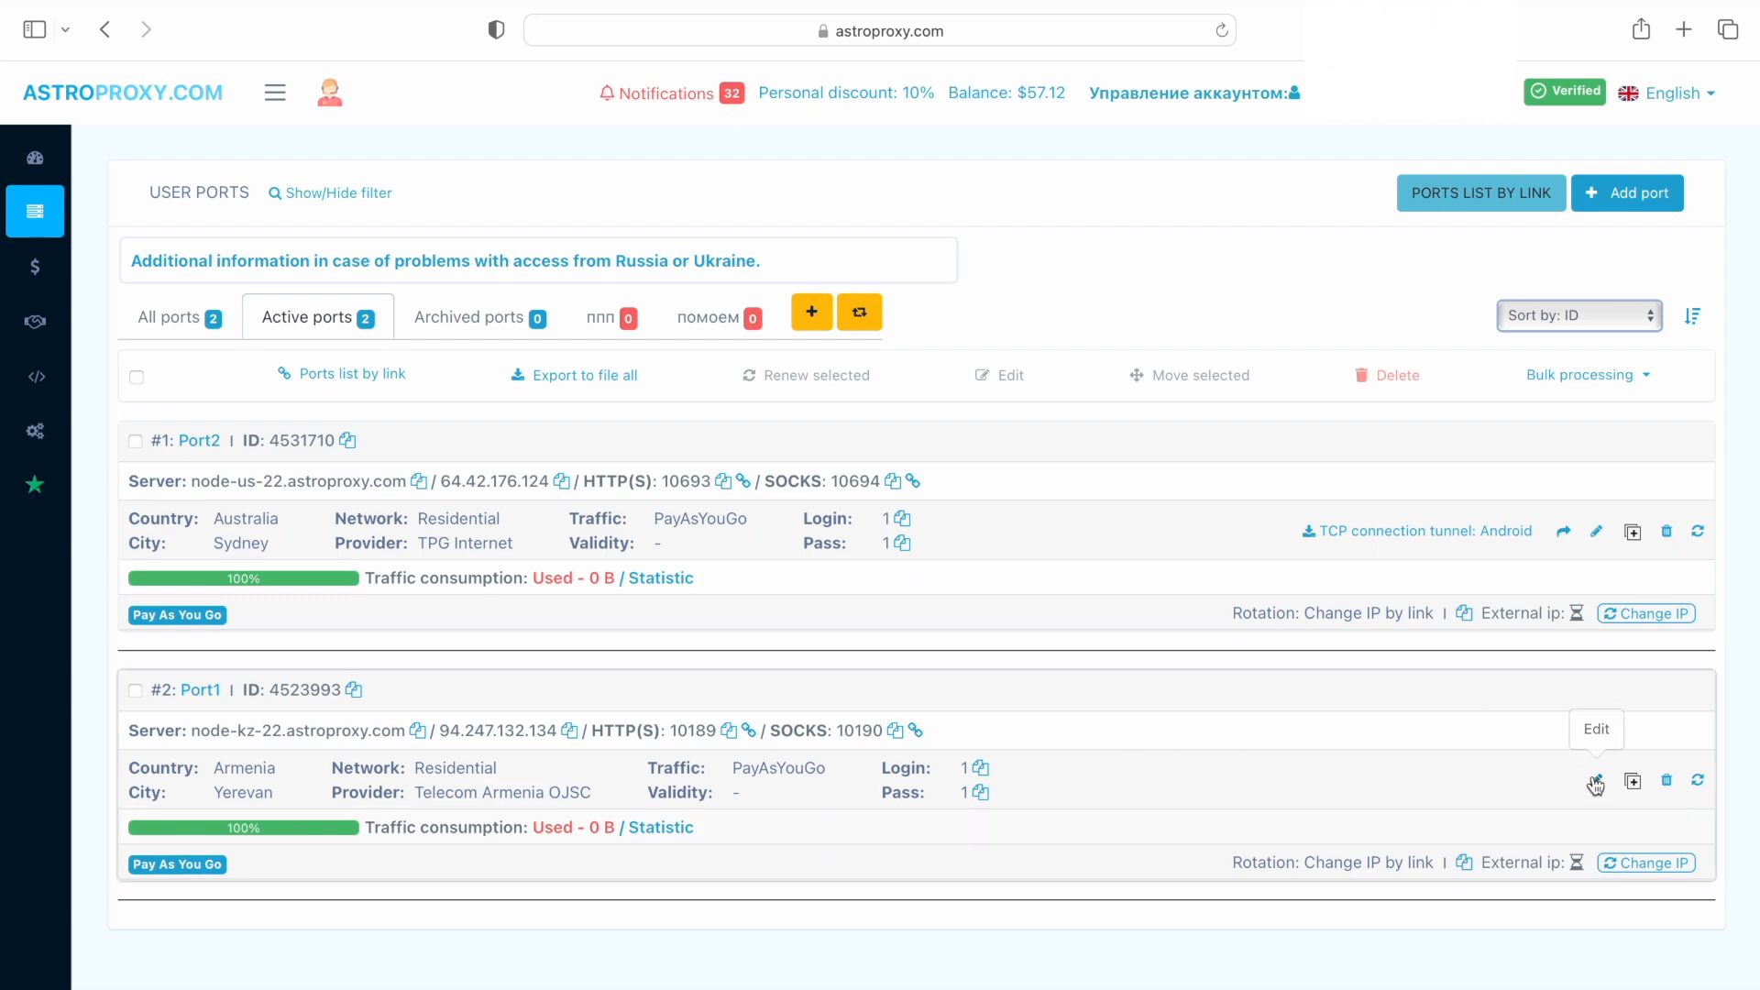
- Open Port1's options and close them without changes
{"action": "left_click", "coordinate": [1593, 782]}
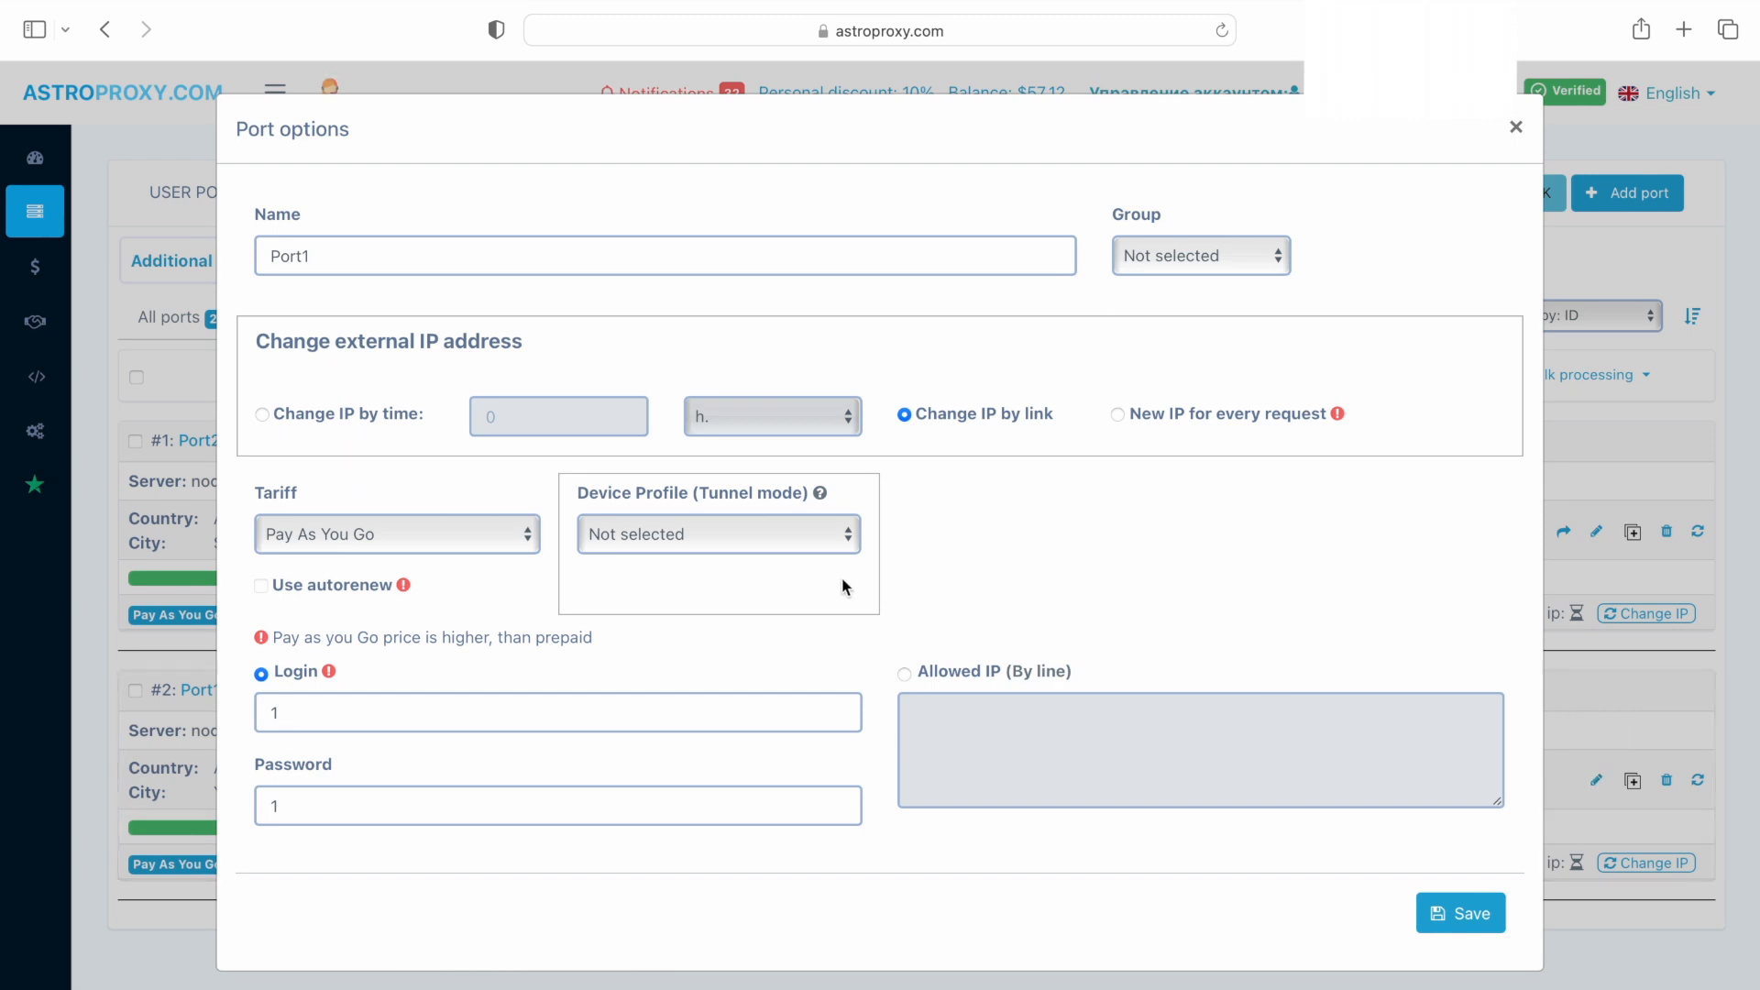
{"action": "left_click", "coordinate": [718, 534]}
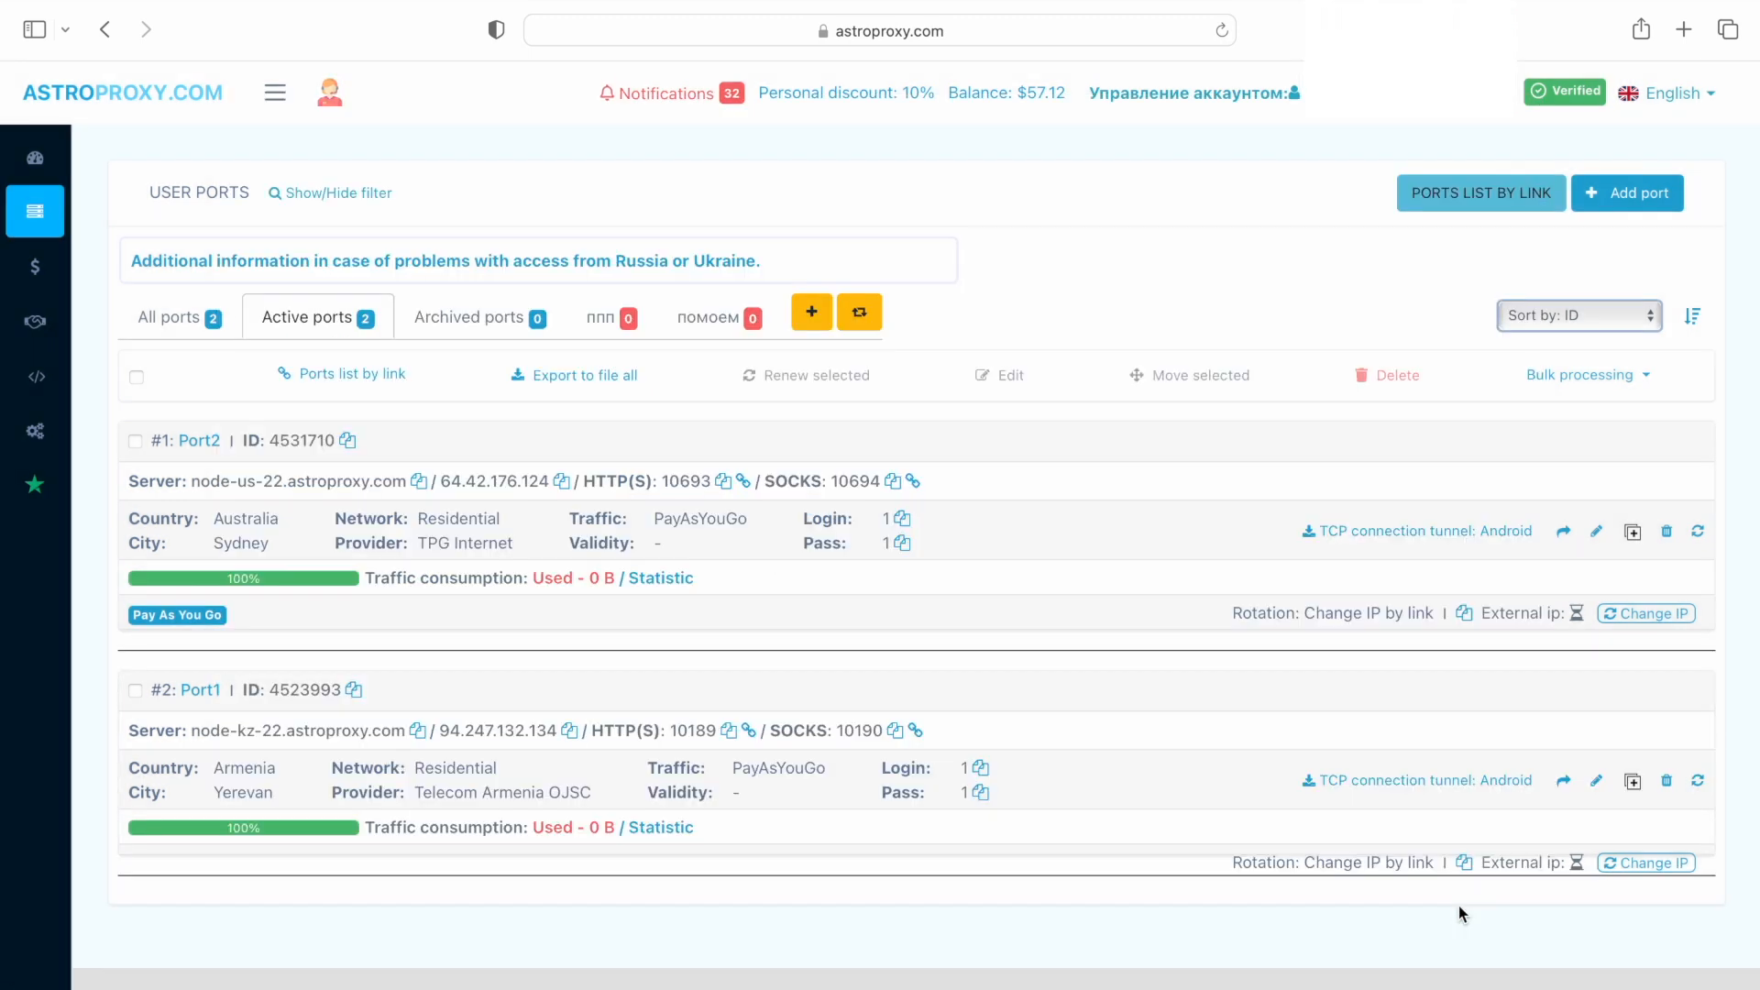
{"action": "mouse_move", "coordinate": [1464, 538]}
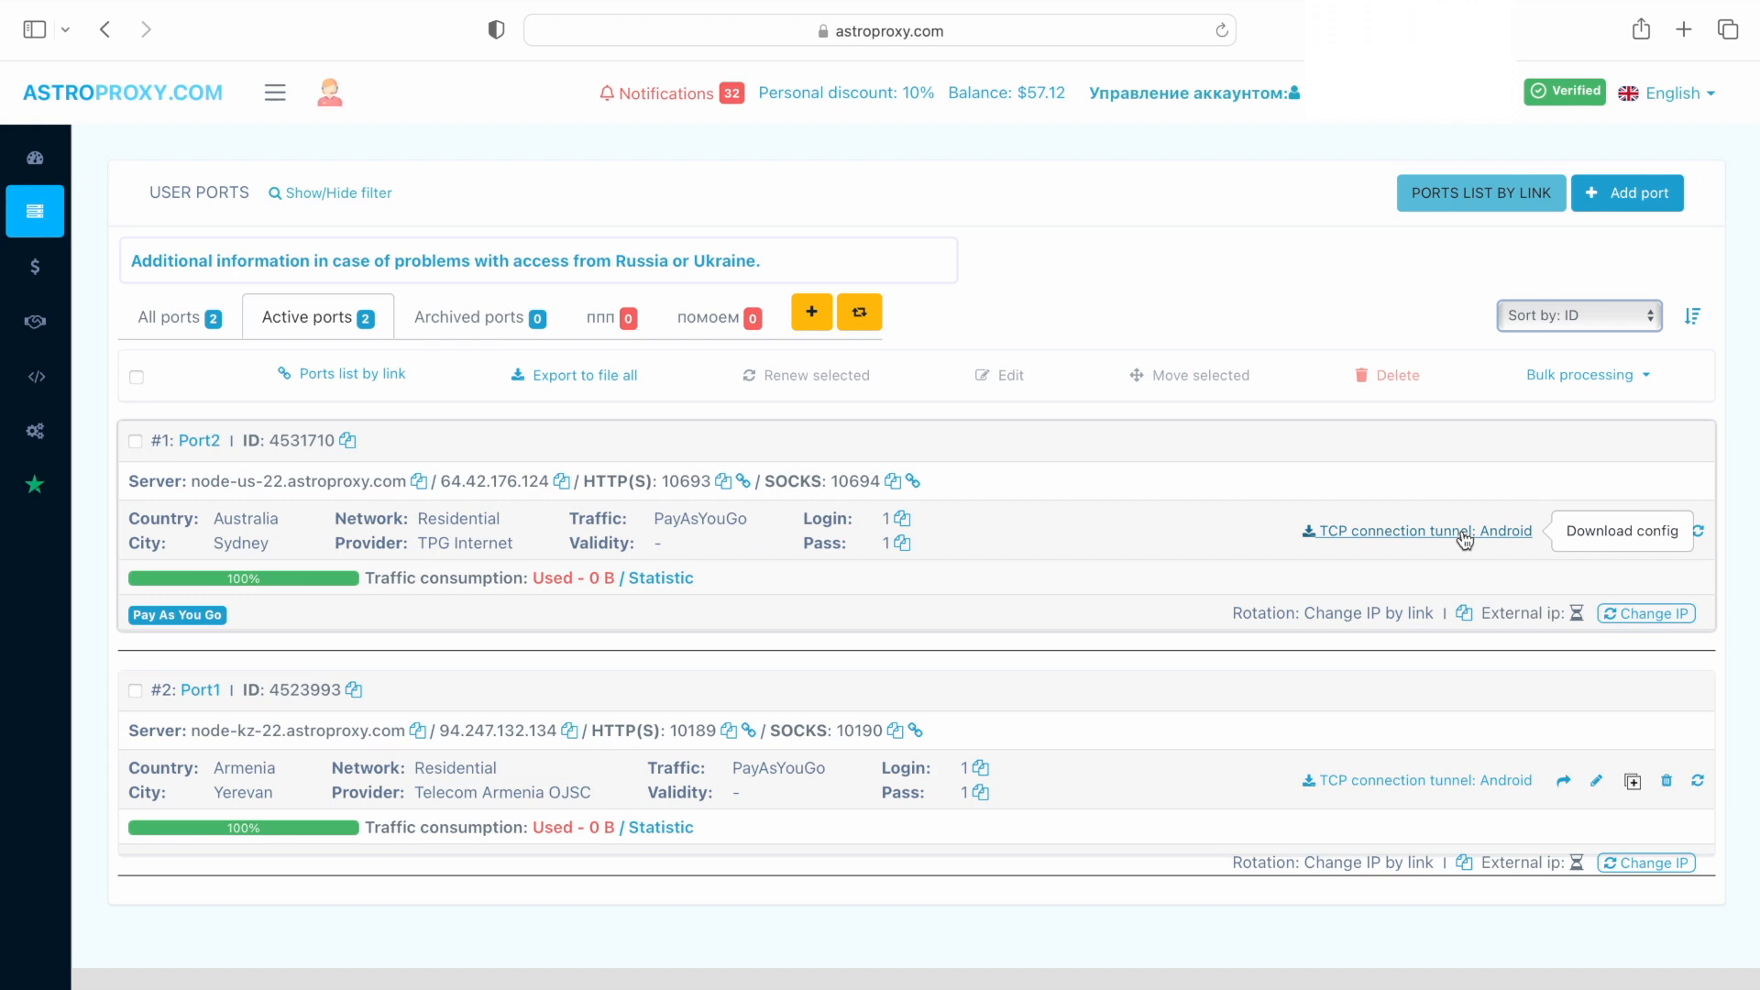
- Download Port2's 'TCP connection tunnel: Android' config file
{"action": "left_click", "coordinate": [1620, 530]}
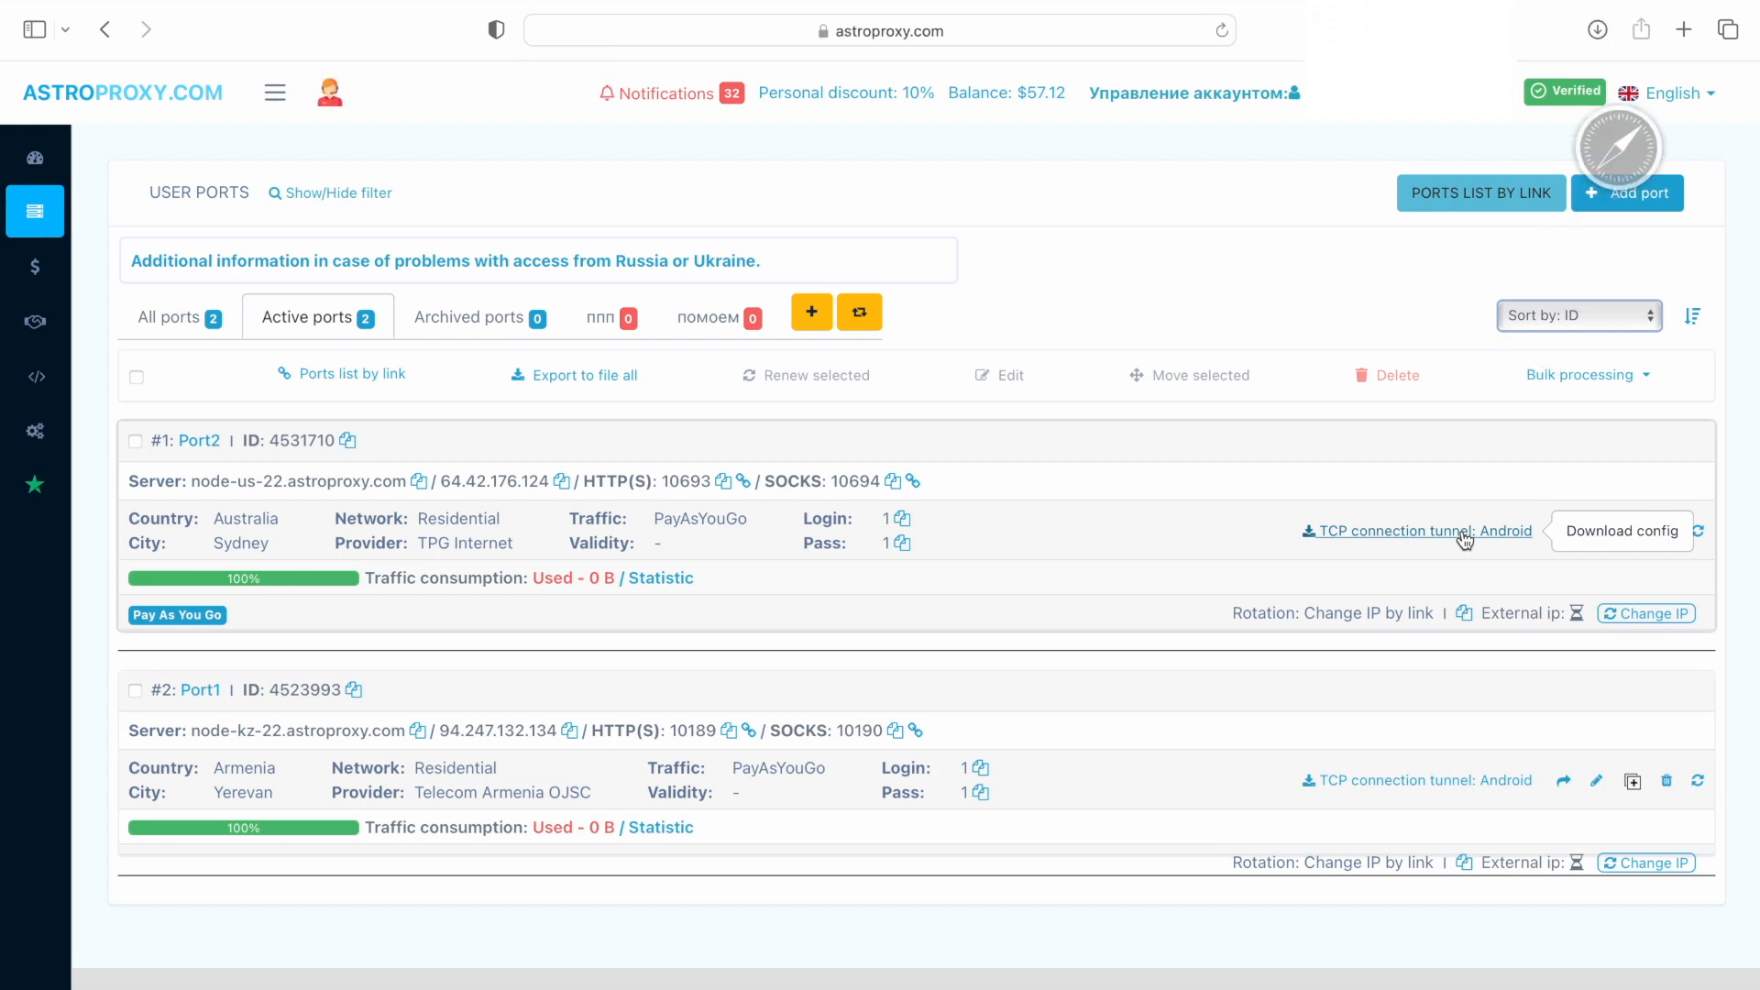
{"action": "left_click", "coordinate": [1619, 531]}
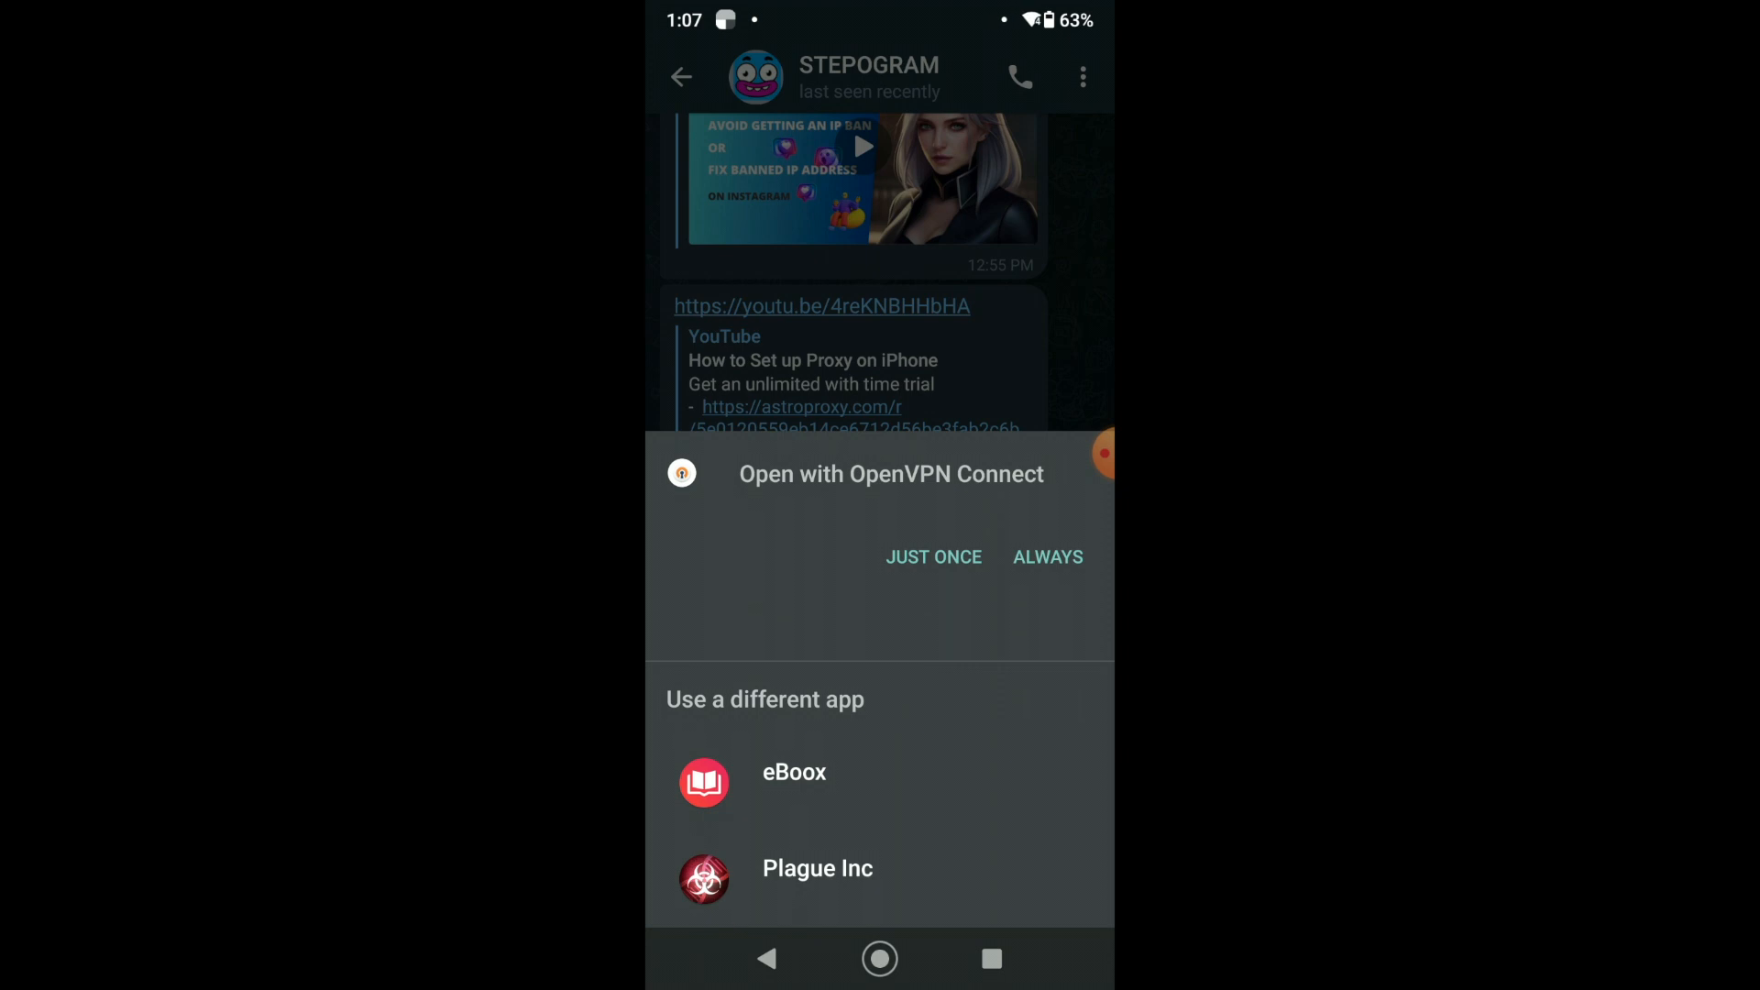
- Open astroproxy_Android_Port2.ovpn with OpenVPN Connect once and confirm the import
{"action": "left_click", "coordinate": [933, 556]}
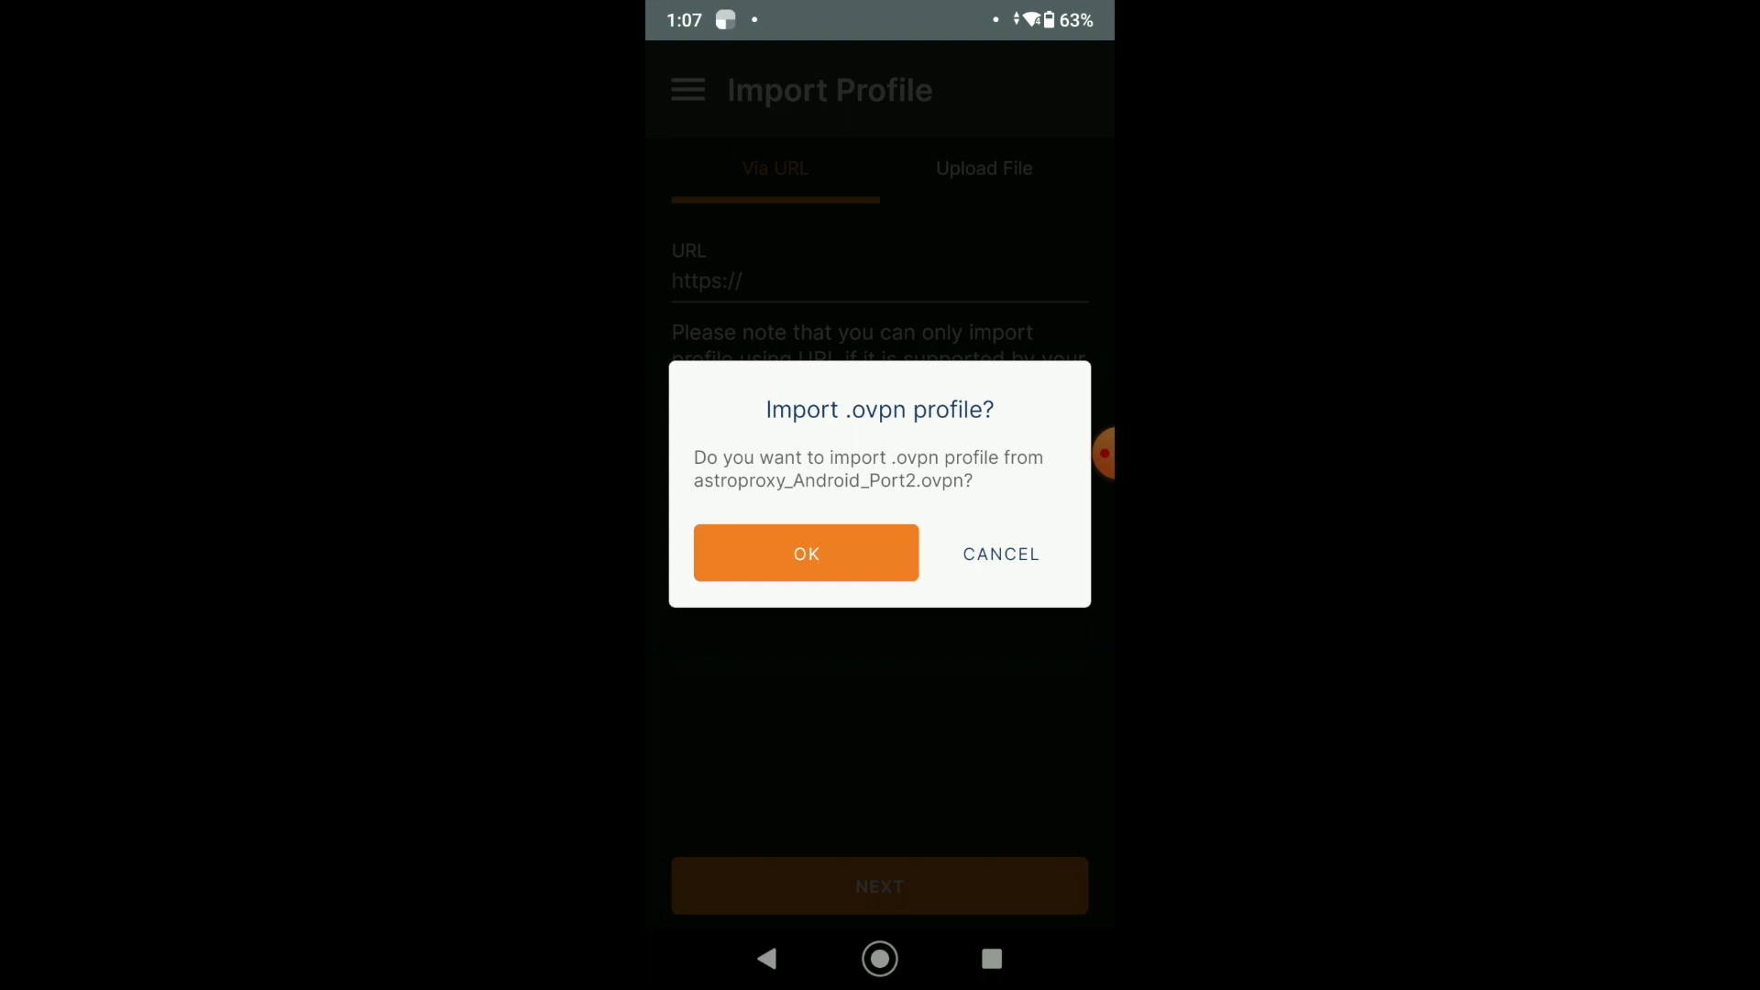
{"action": "left_click", "coordinate": [805, 553]}
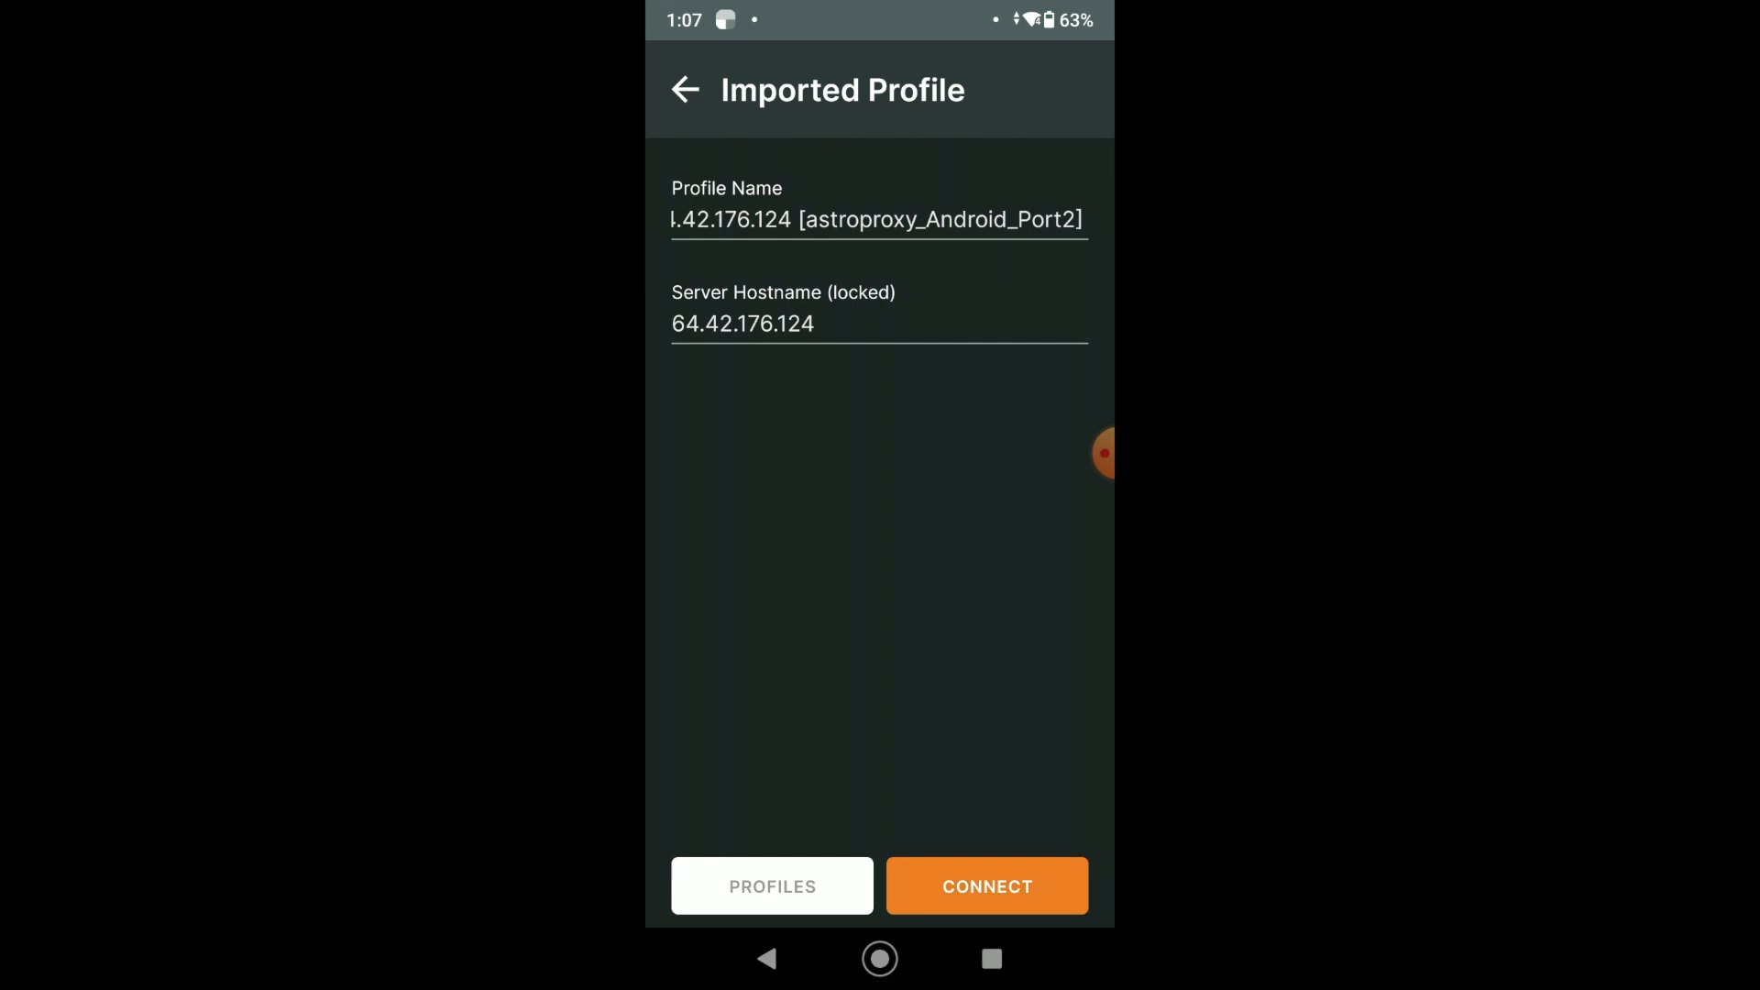
- Connect the Port2 profile, accept the VPN request, and toggle until it times out
{"action": "left_click", "coordinate": [986, 885]}
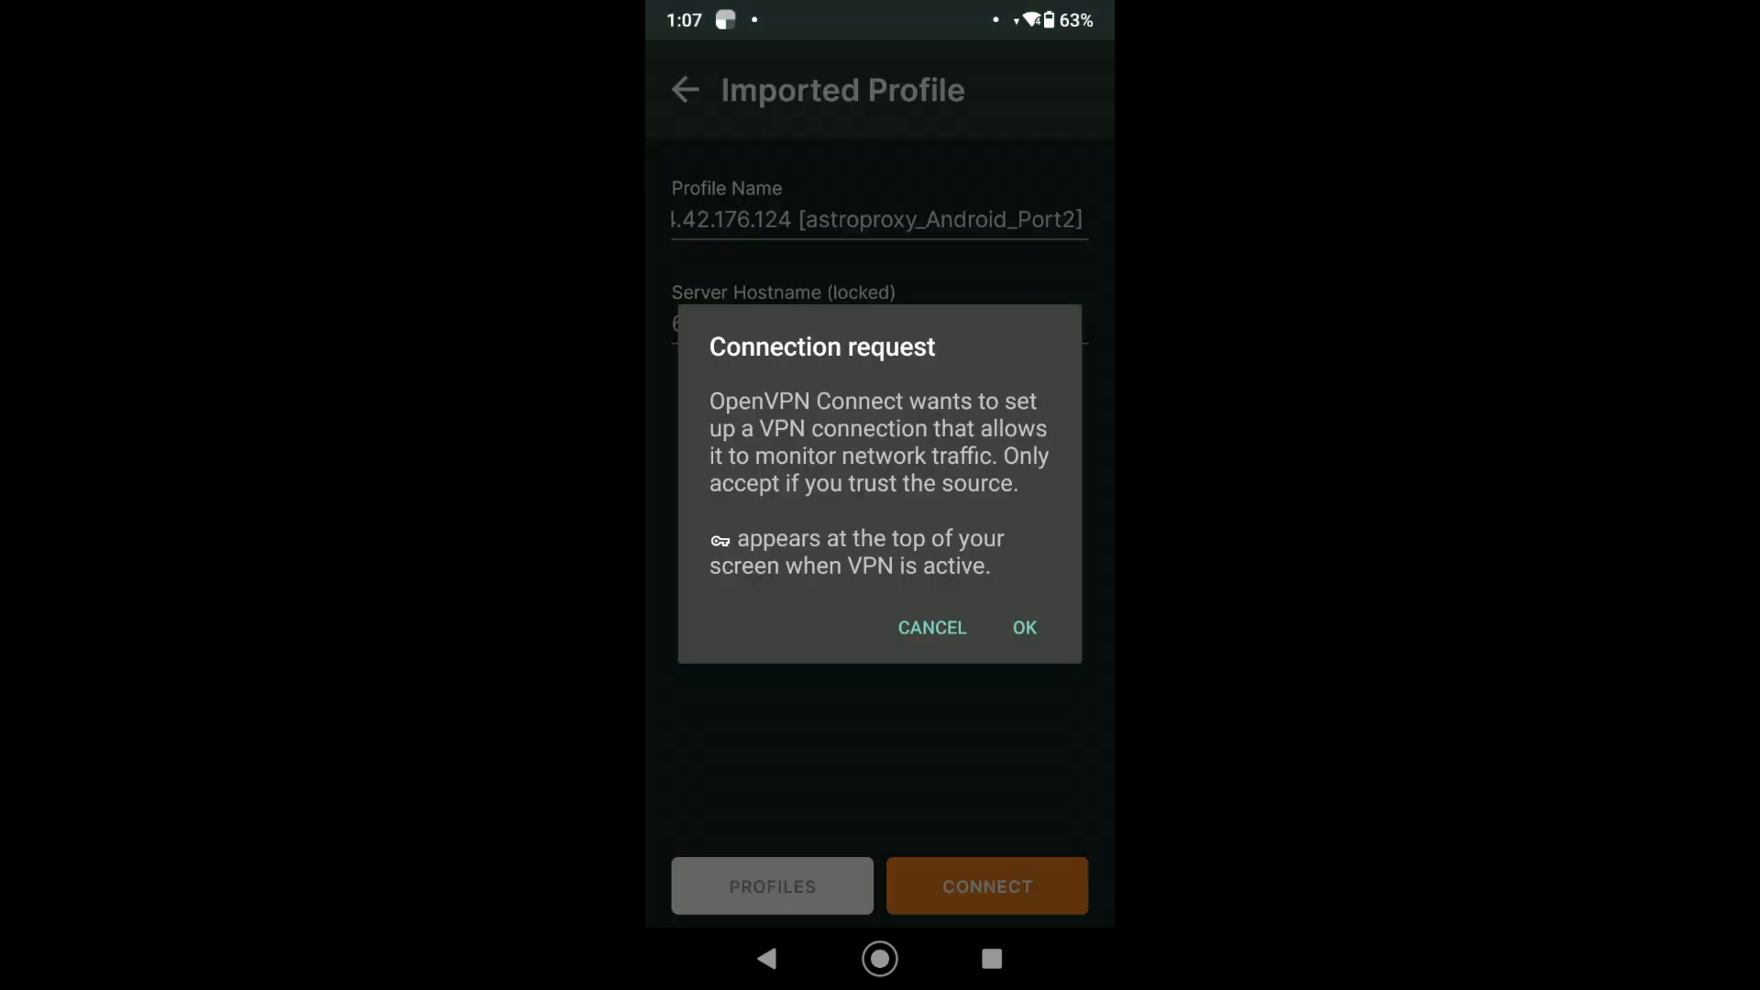
{"action": "left_click", "coordinate": [1024, 628]}
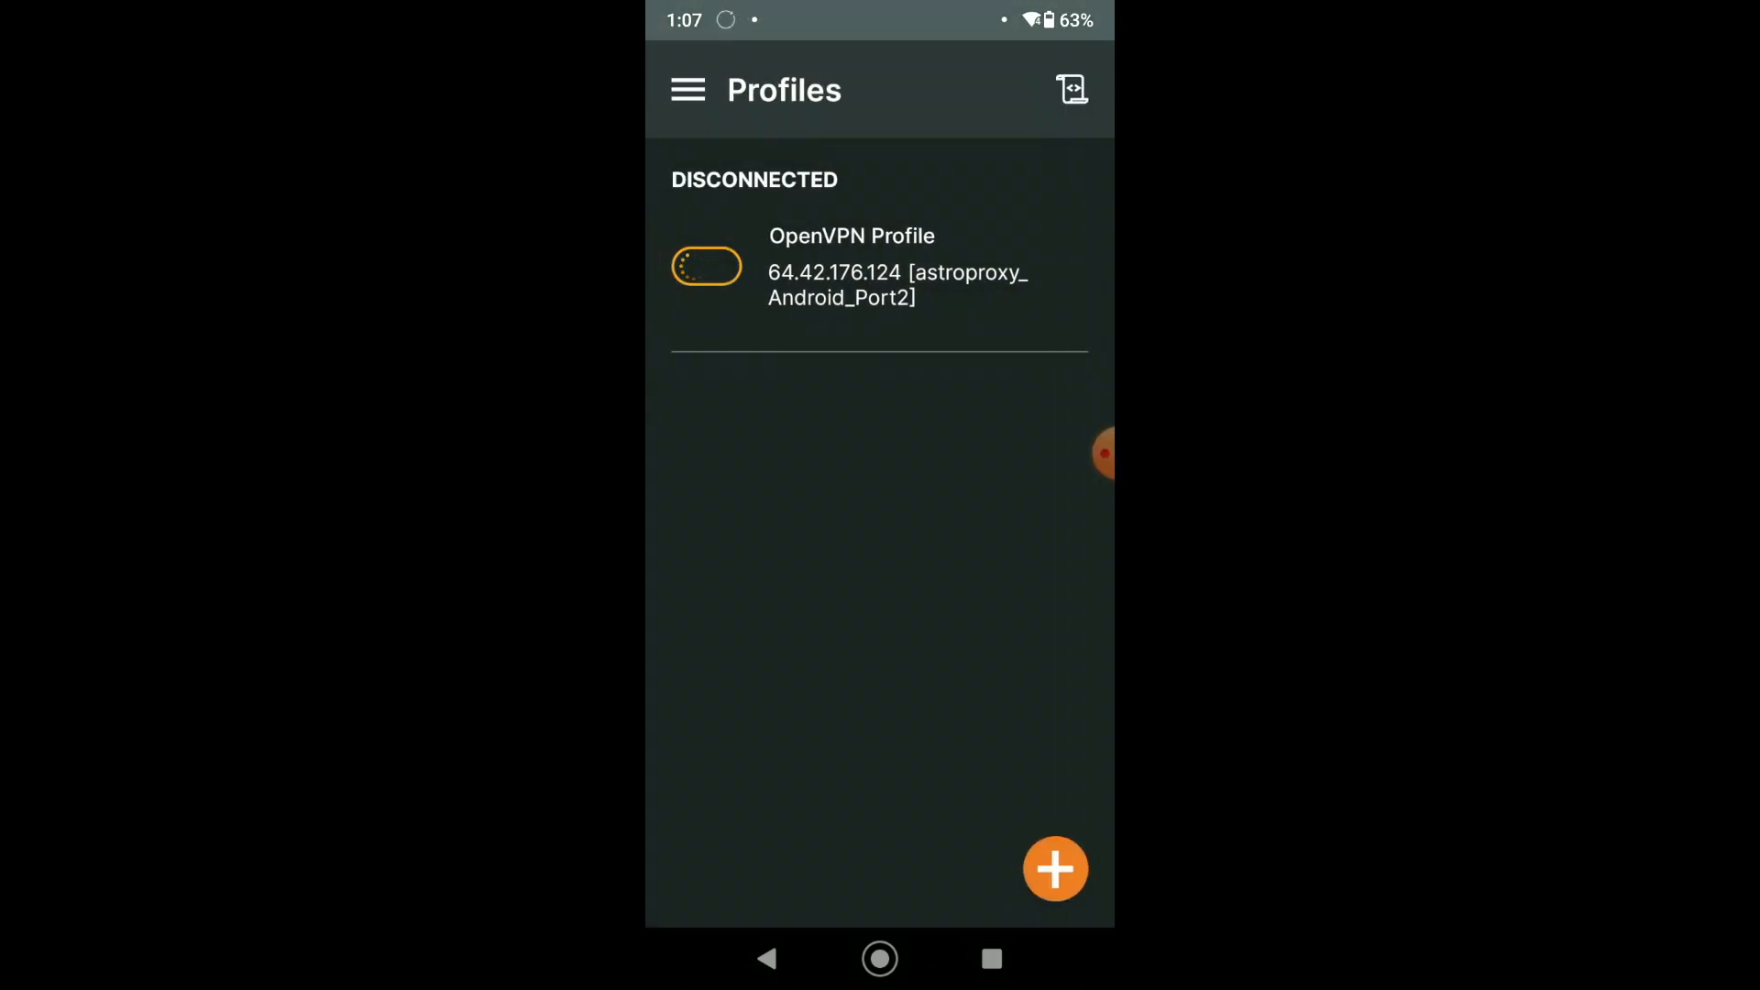
{"action": "left_click", "coordinate": [702, 265]}
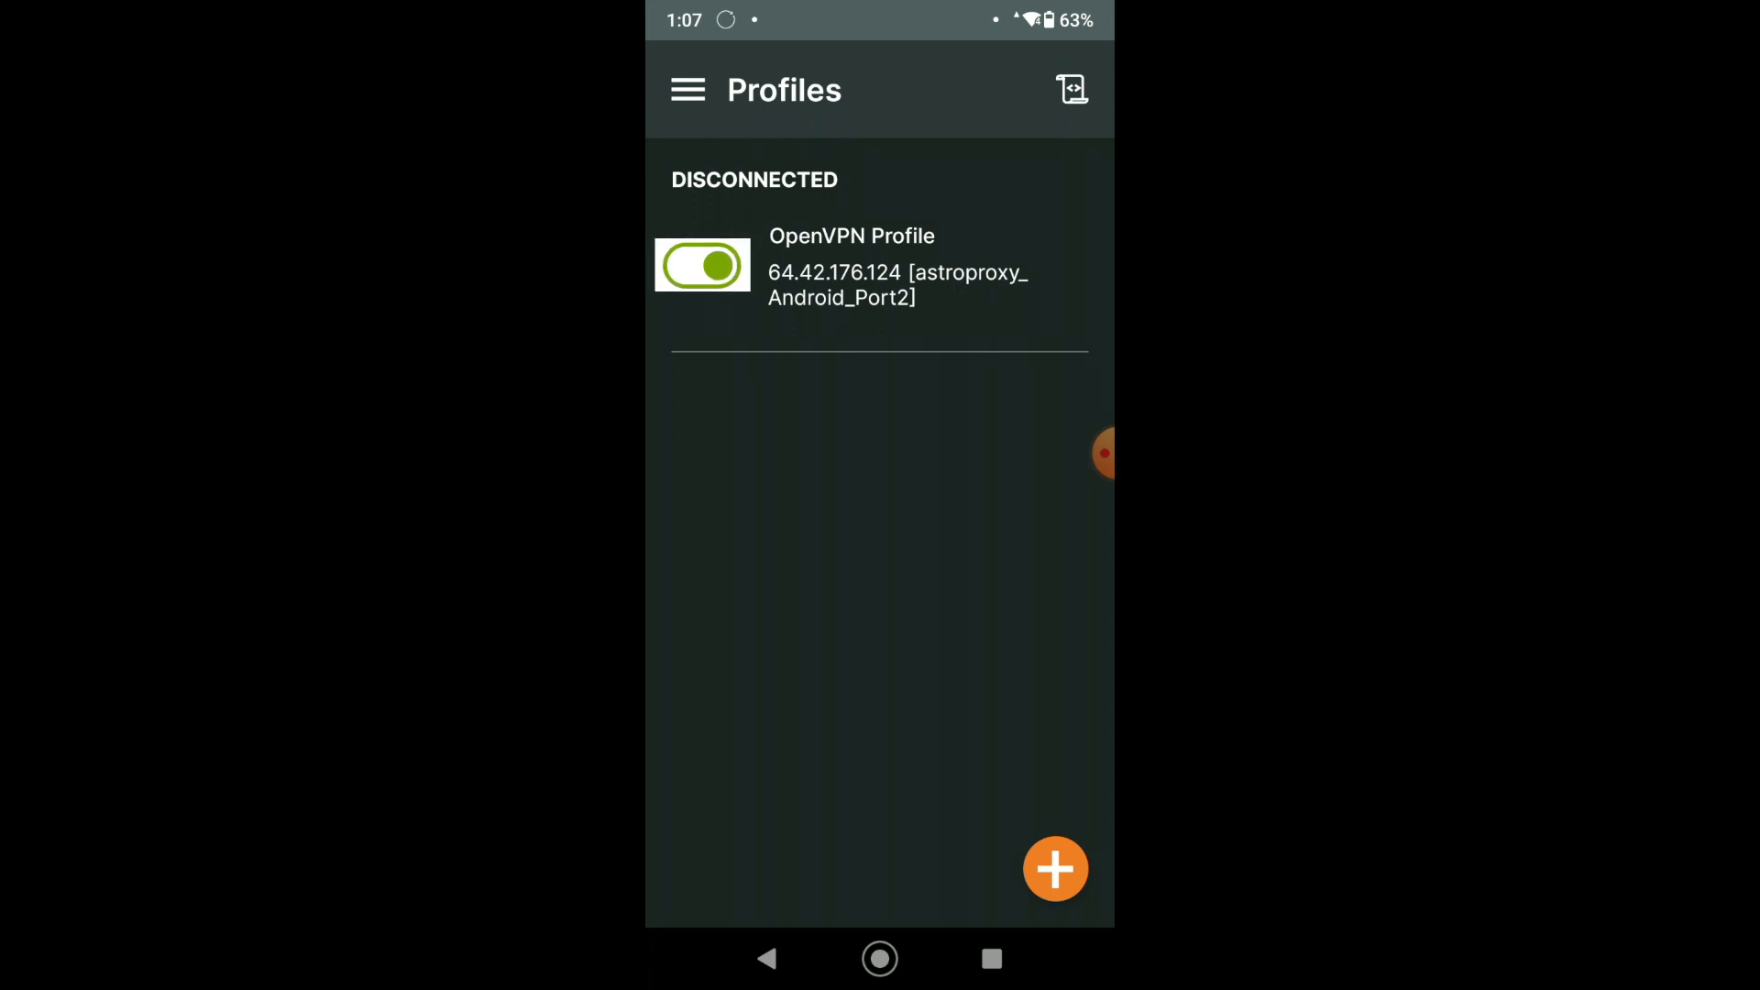
{"action": "left_click", "coordinate": [702, 265]}
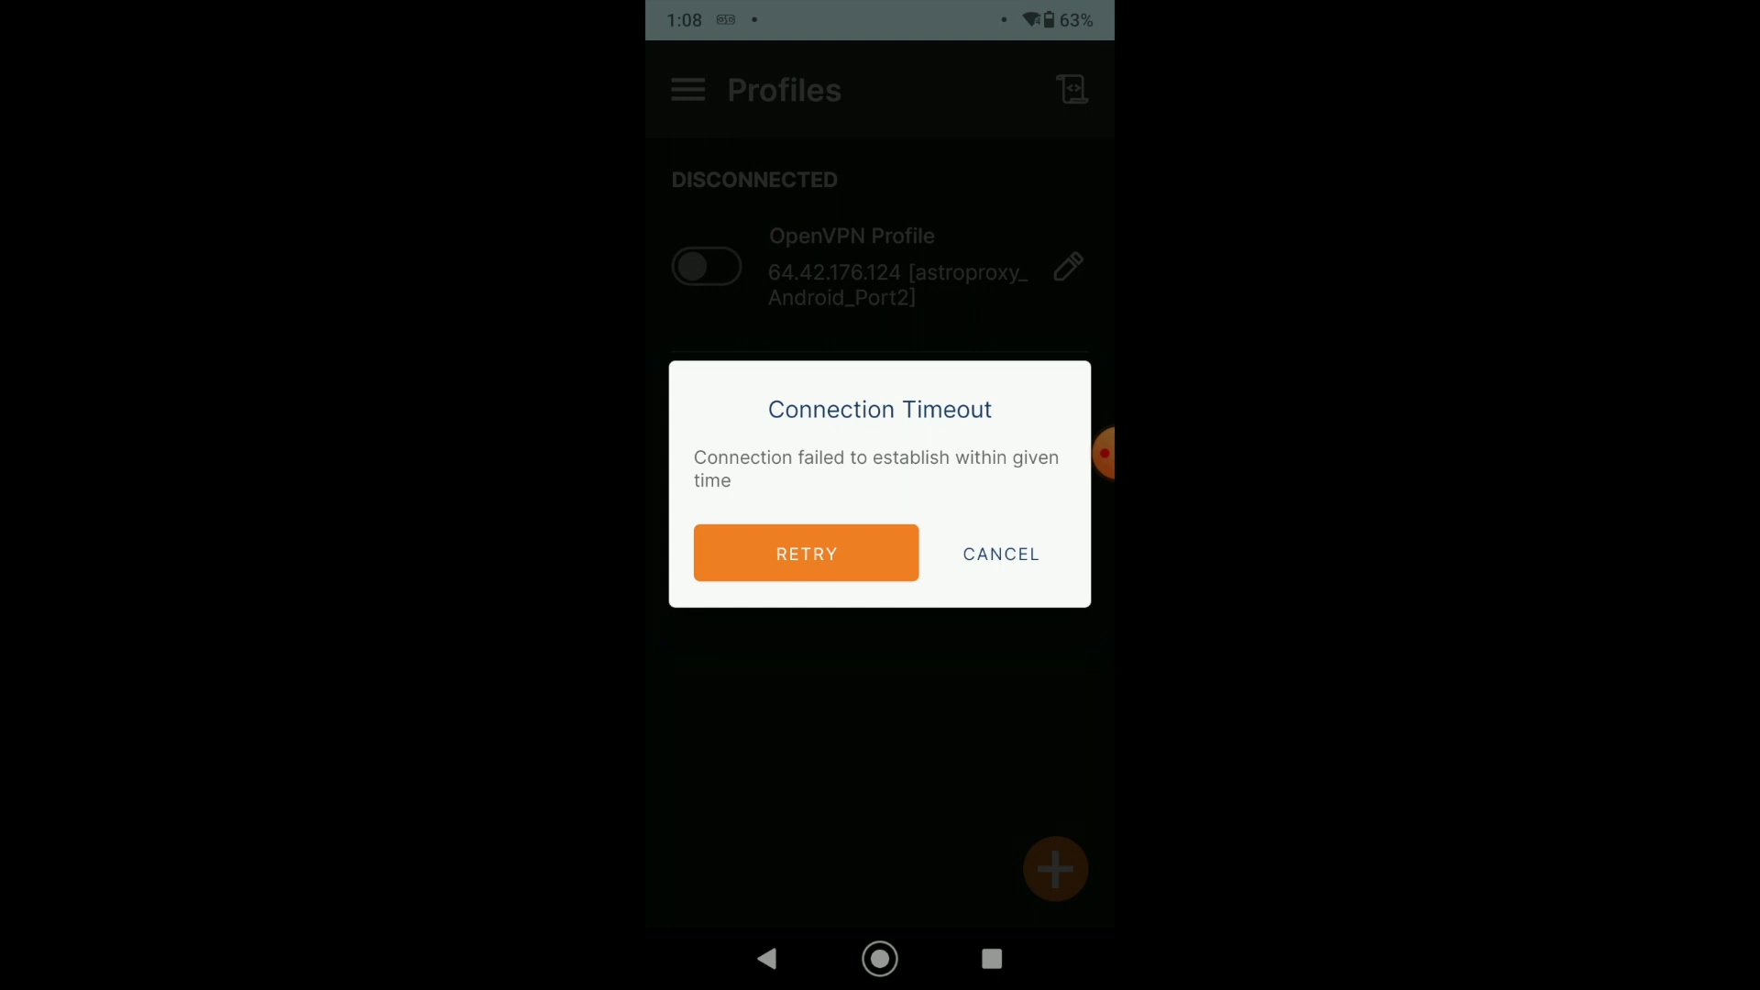
- Cancel the Connection Timeout dialog and toggle the Port2 profile to reconnect
{"action": "left_click", "coordinate": [1000, 553]}
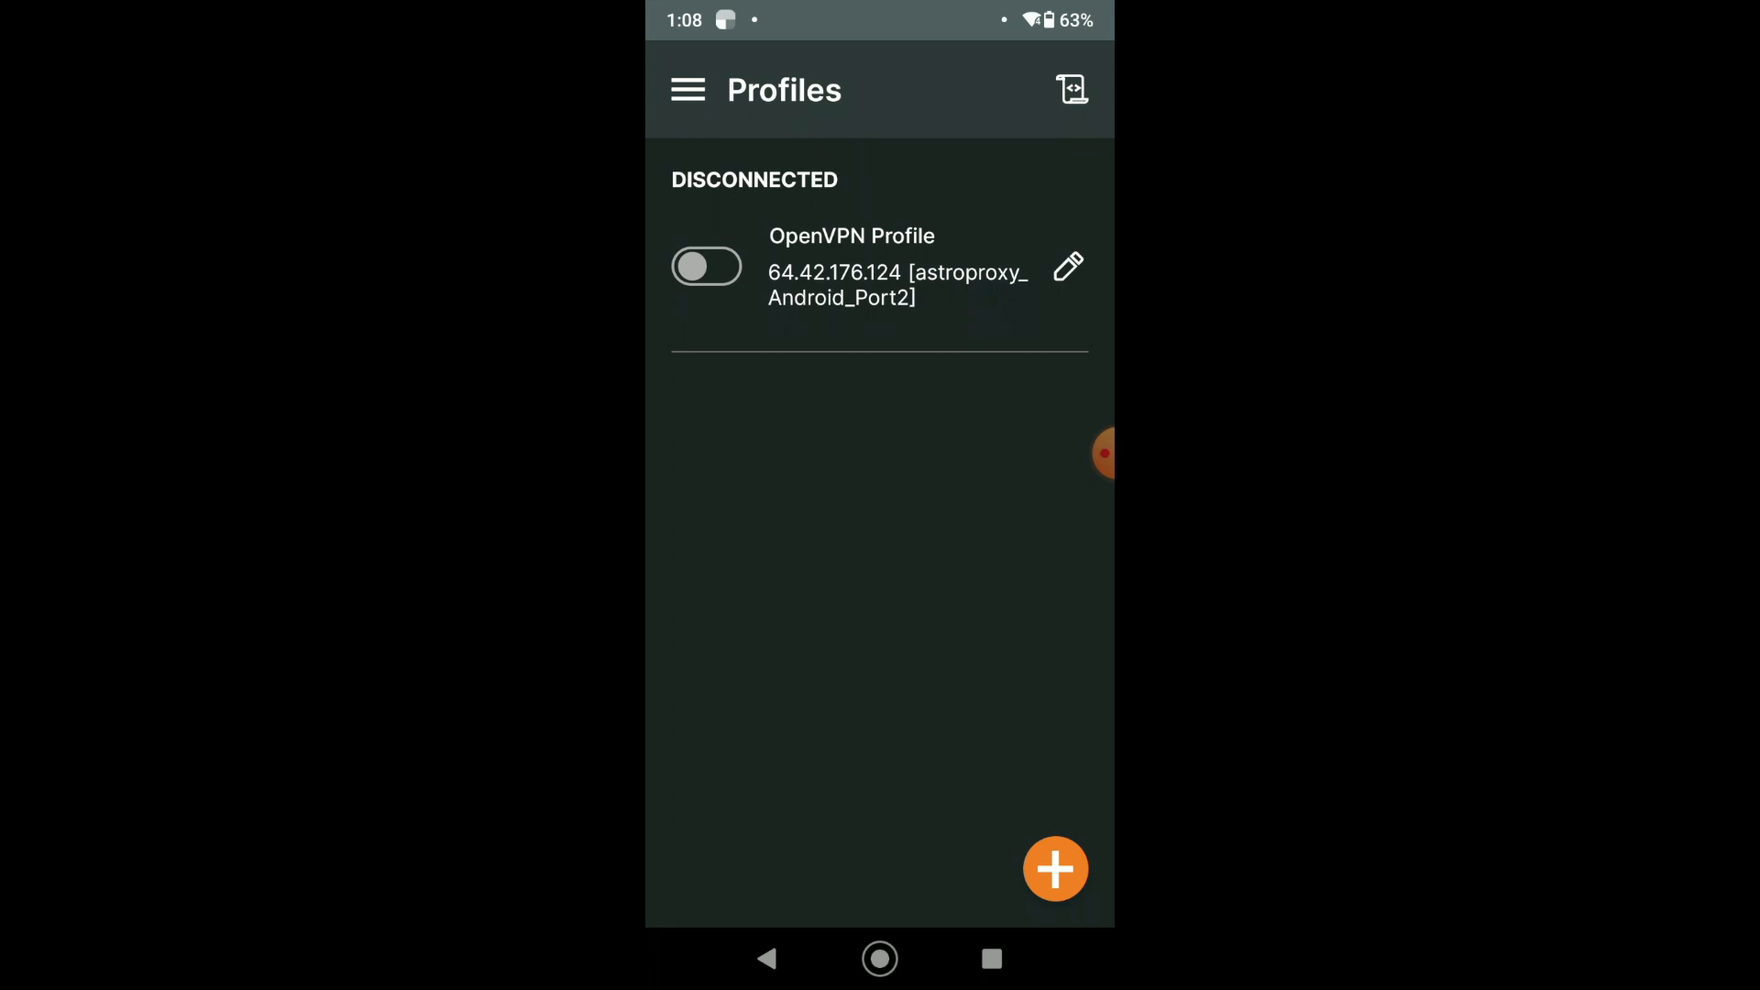
{"action": "left_click", "coordinate": [707, 265]}
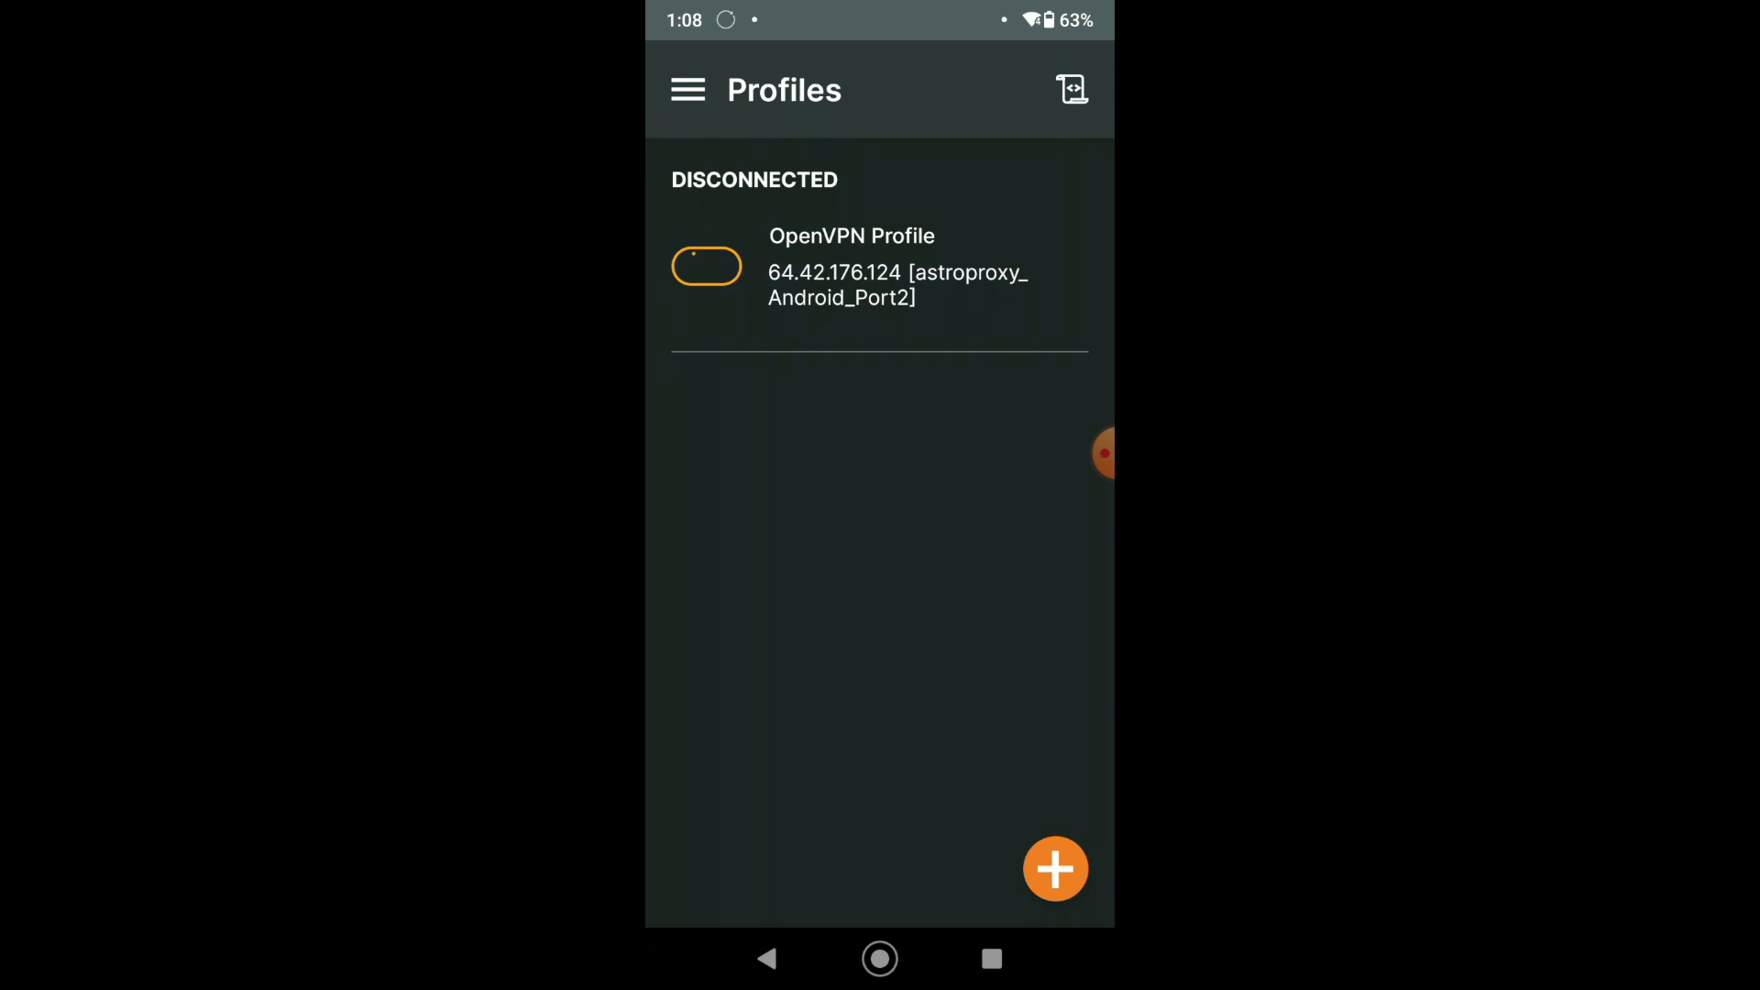
- Toggle off the Port2 profile and confirm the Disconnect VPN prompt
{"action": "left_click", "coordinate": [707, 265]}
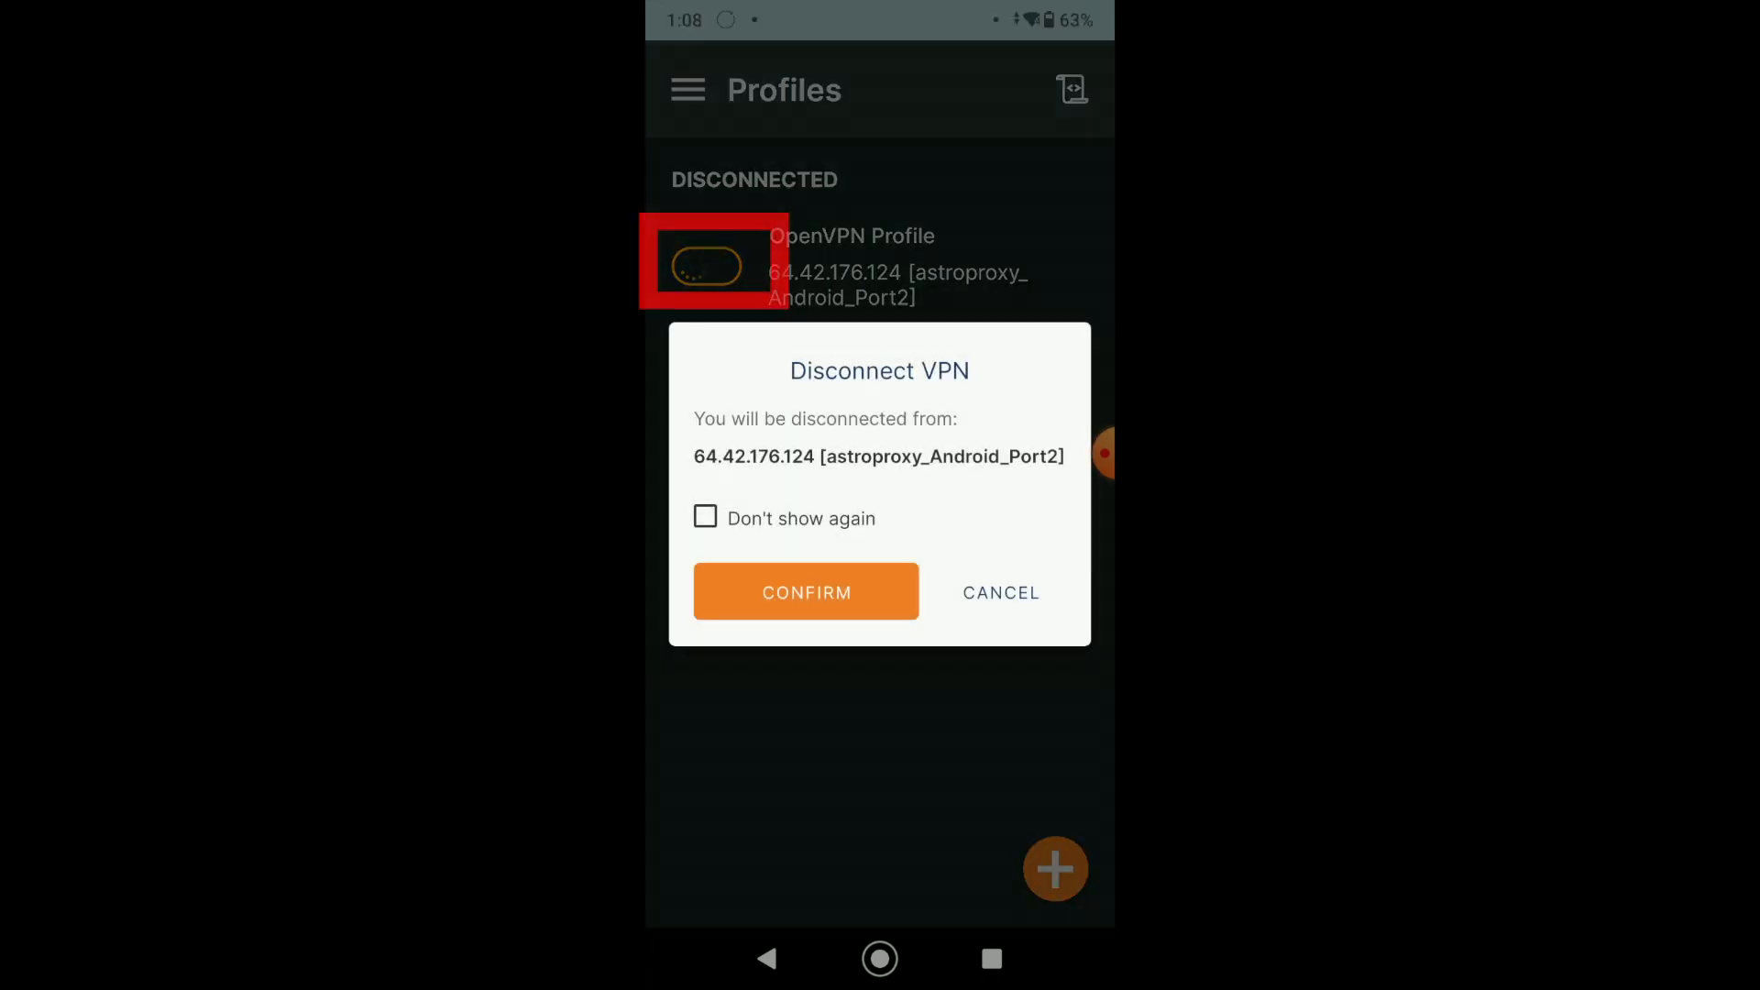
{"action": "left_click", "coordinate": [805, 591]}
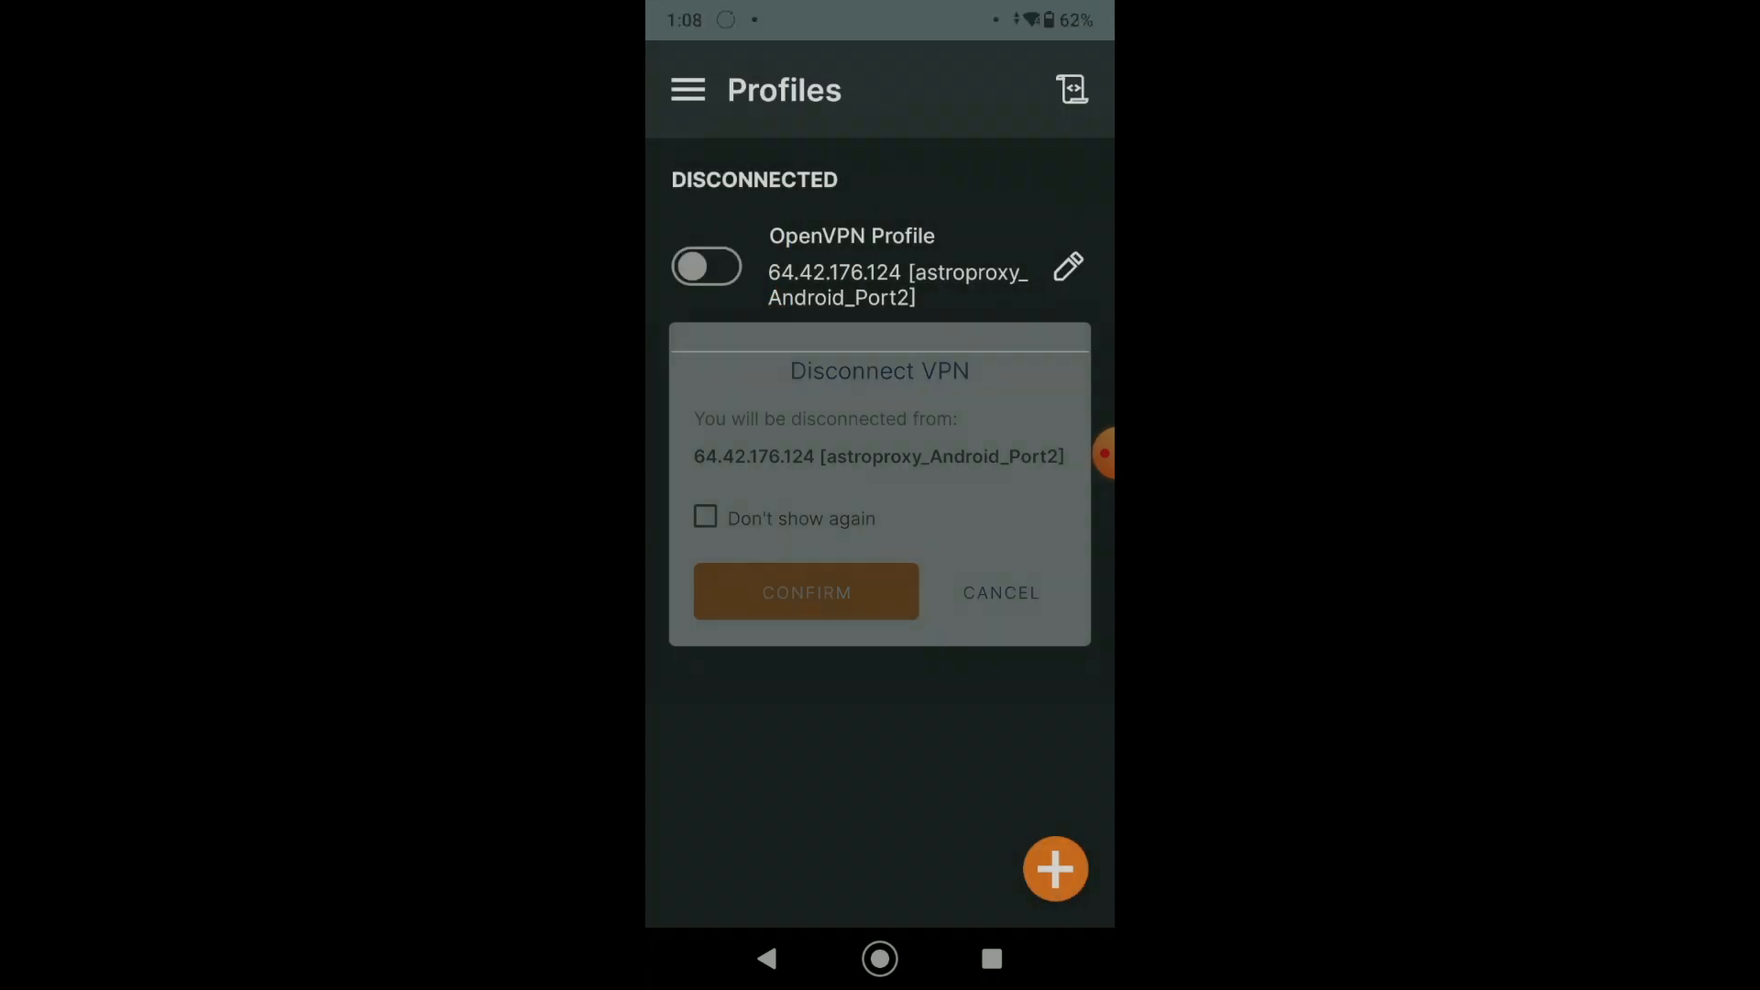
{"action": "left_click", "coordinate": [806, 591]}
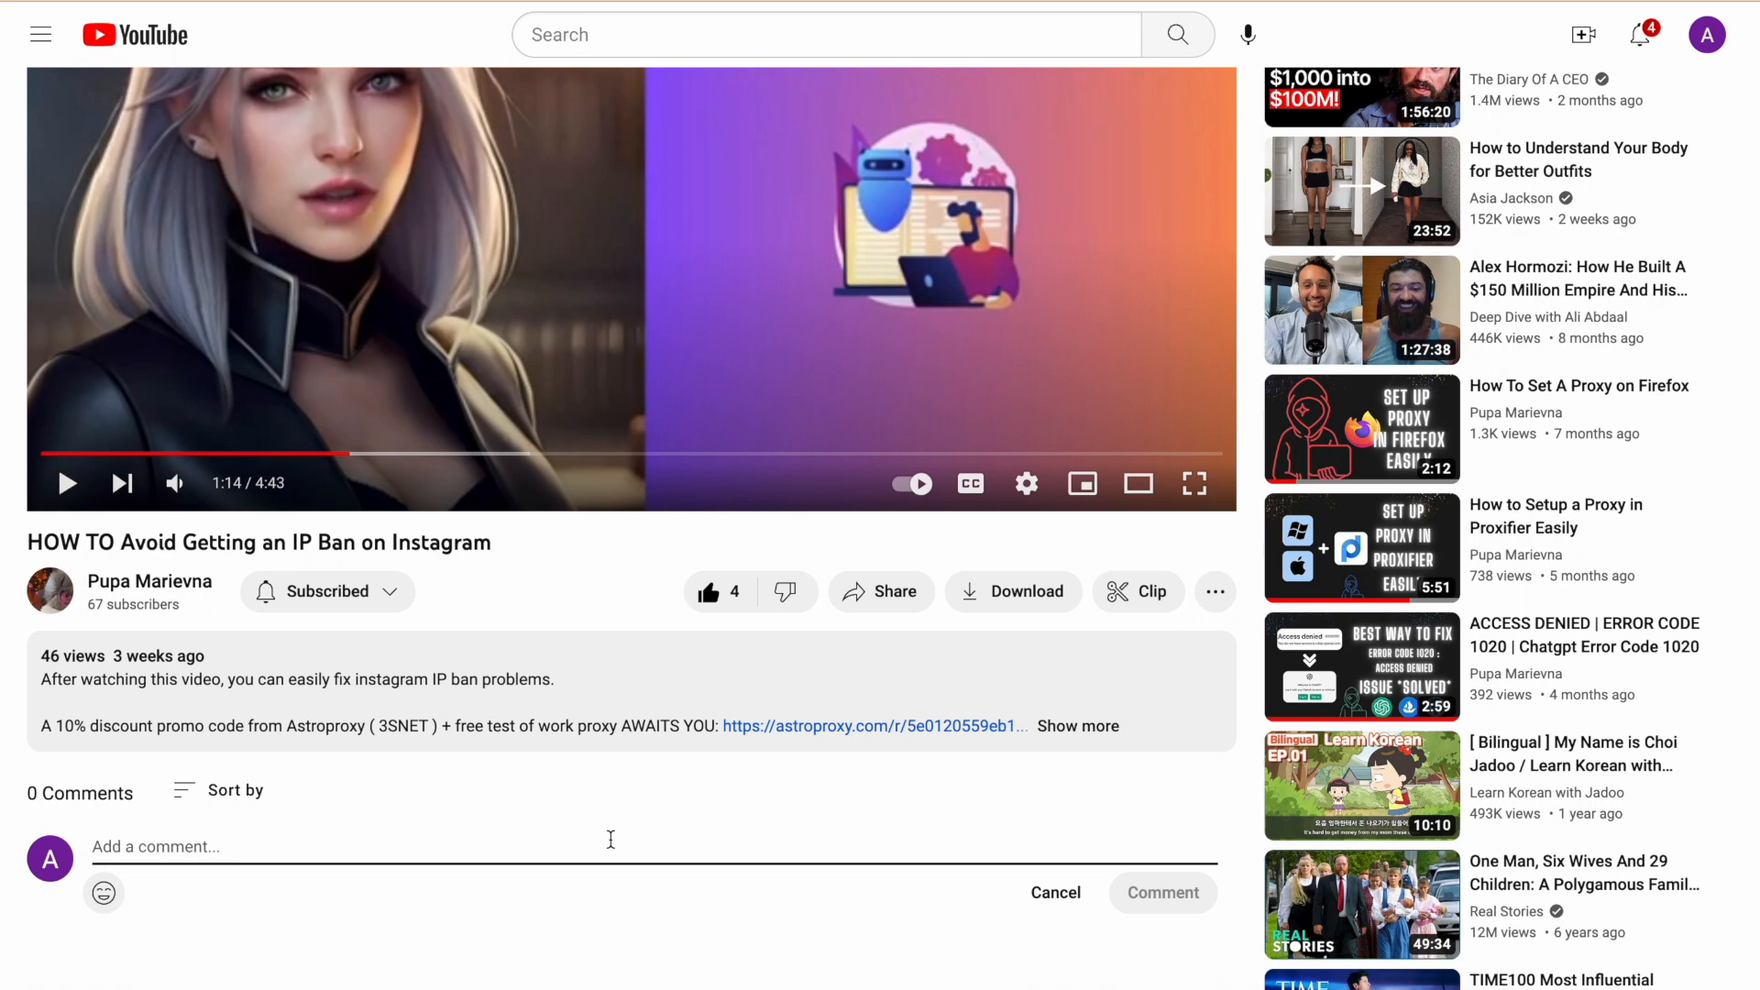
- Type 'i like the quiz!!!' as a draft comment, then copy the video's share link
{"action": "type", "text": "i like the quiz!!!"}
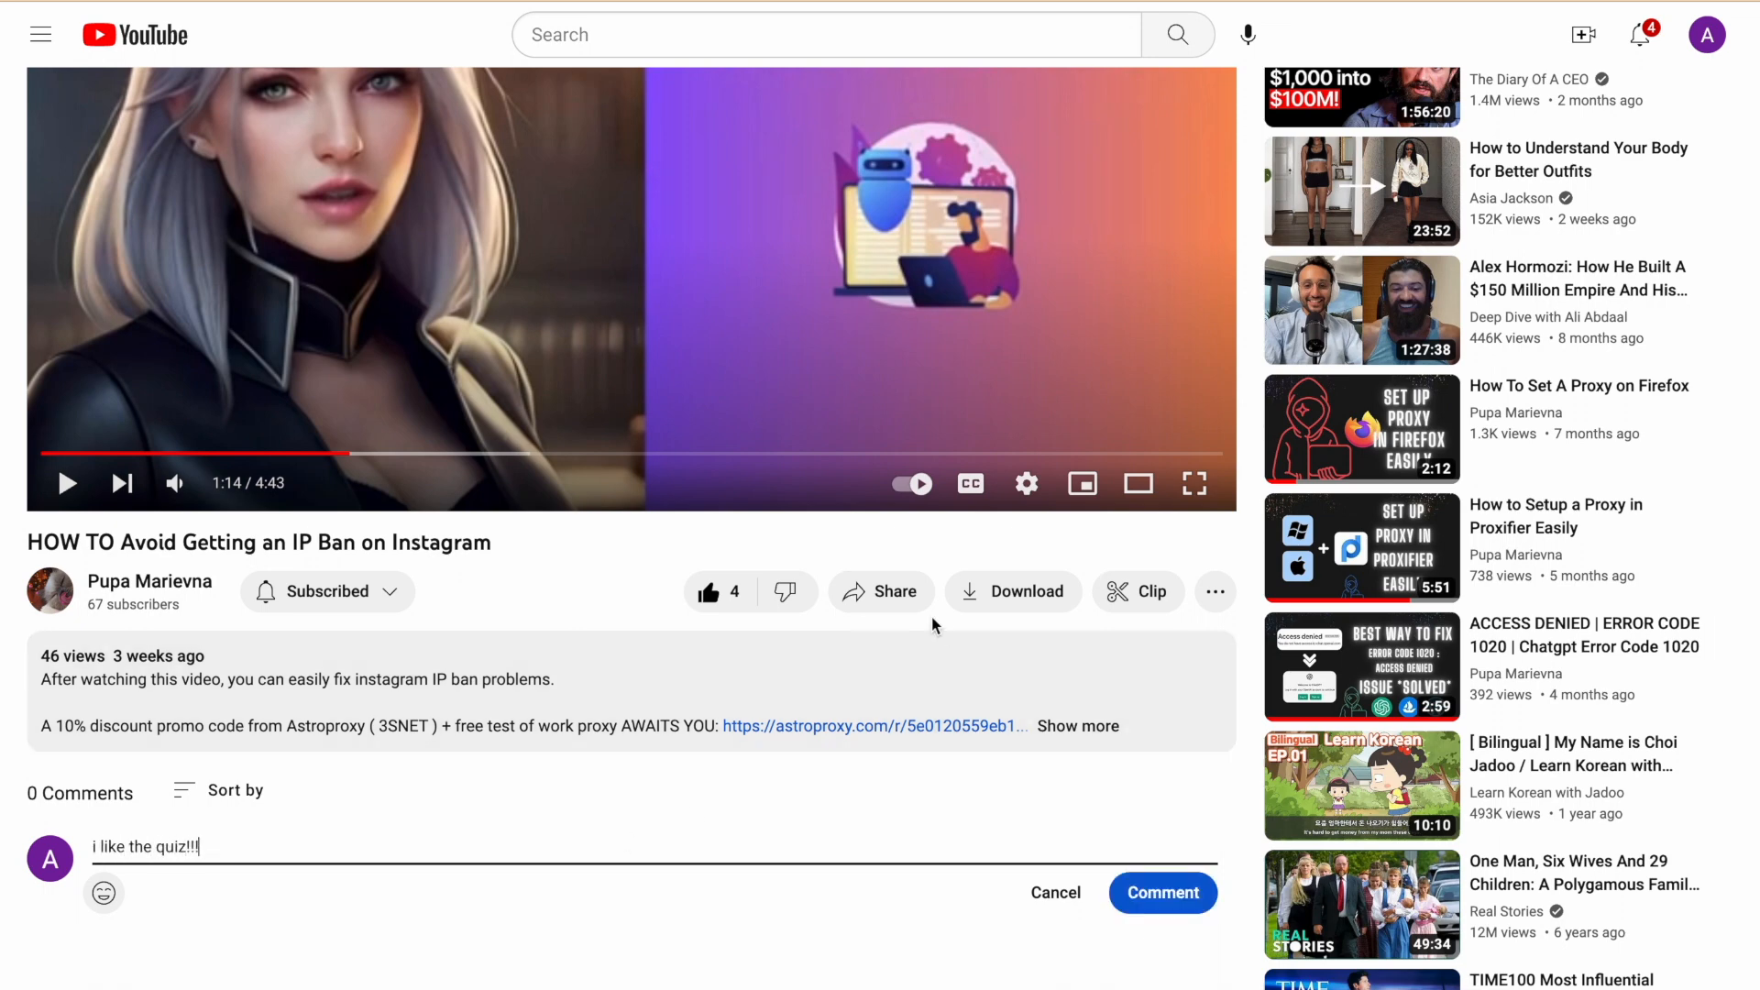
{"action": "left_click", "coordinate": [882, 591]}
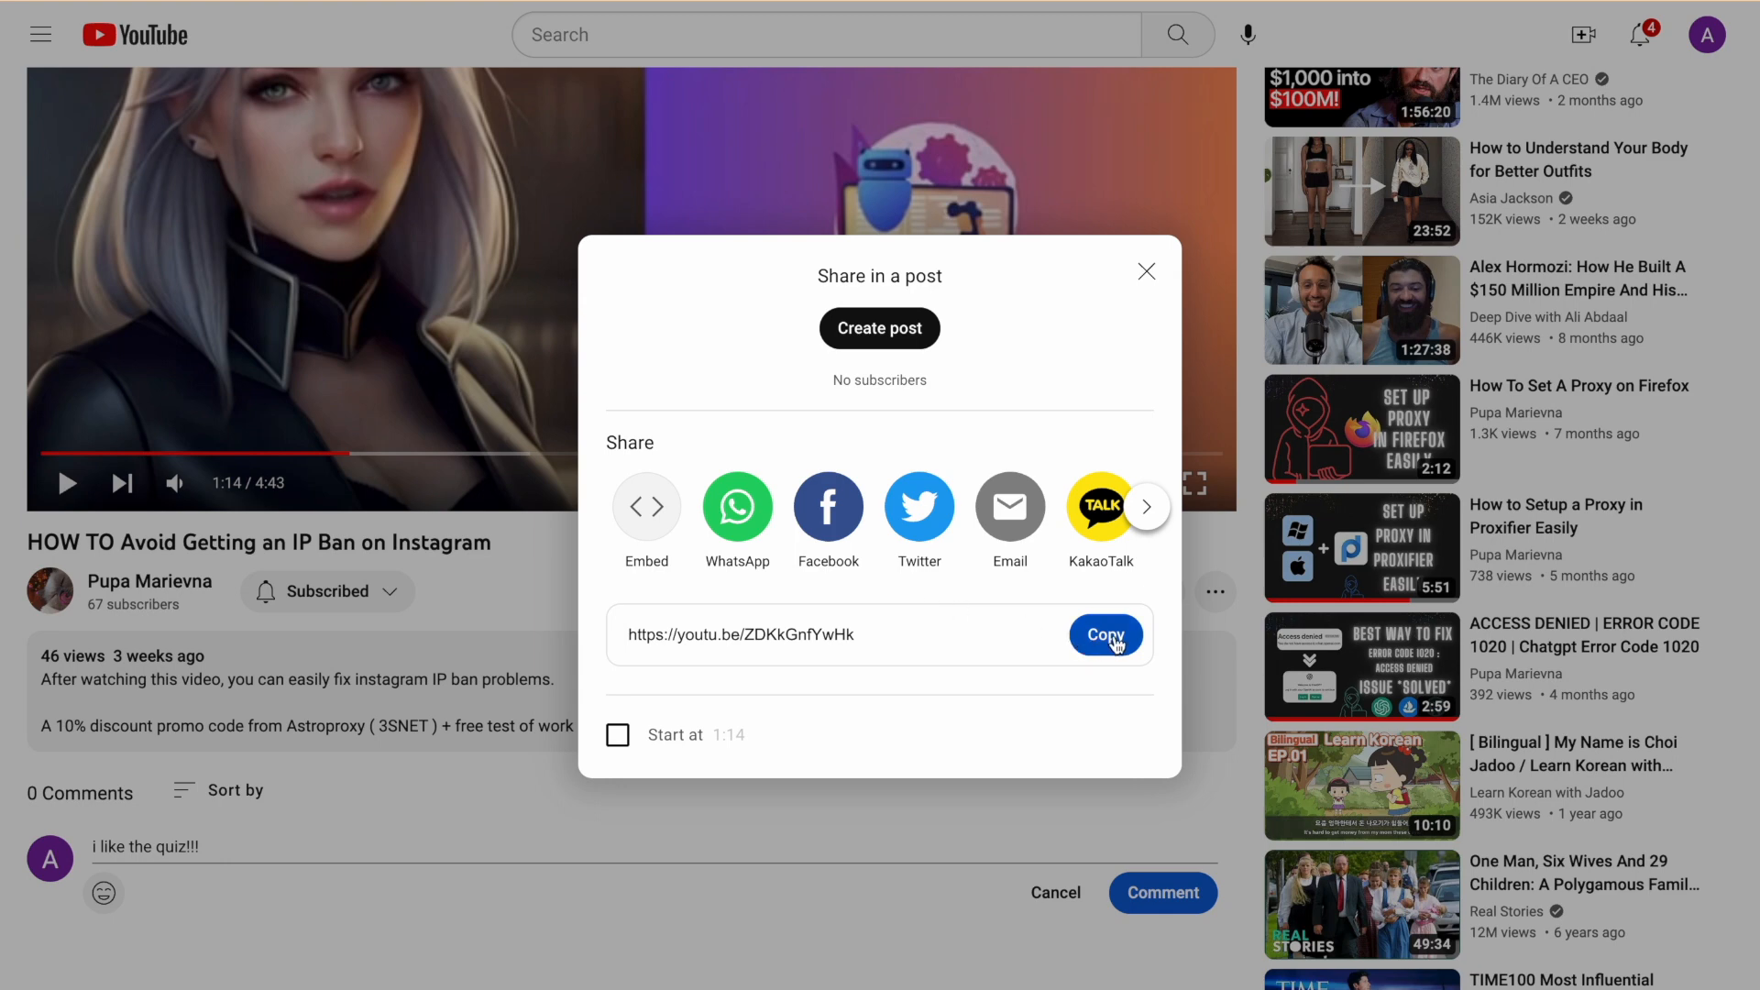
{"action": "left_click", "coordinate": [1106, 634]}
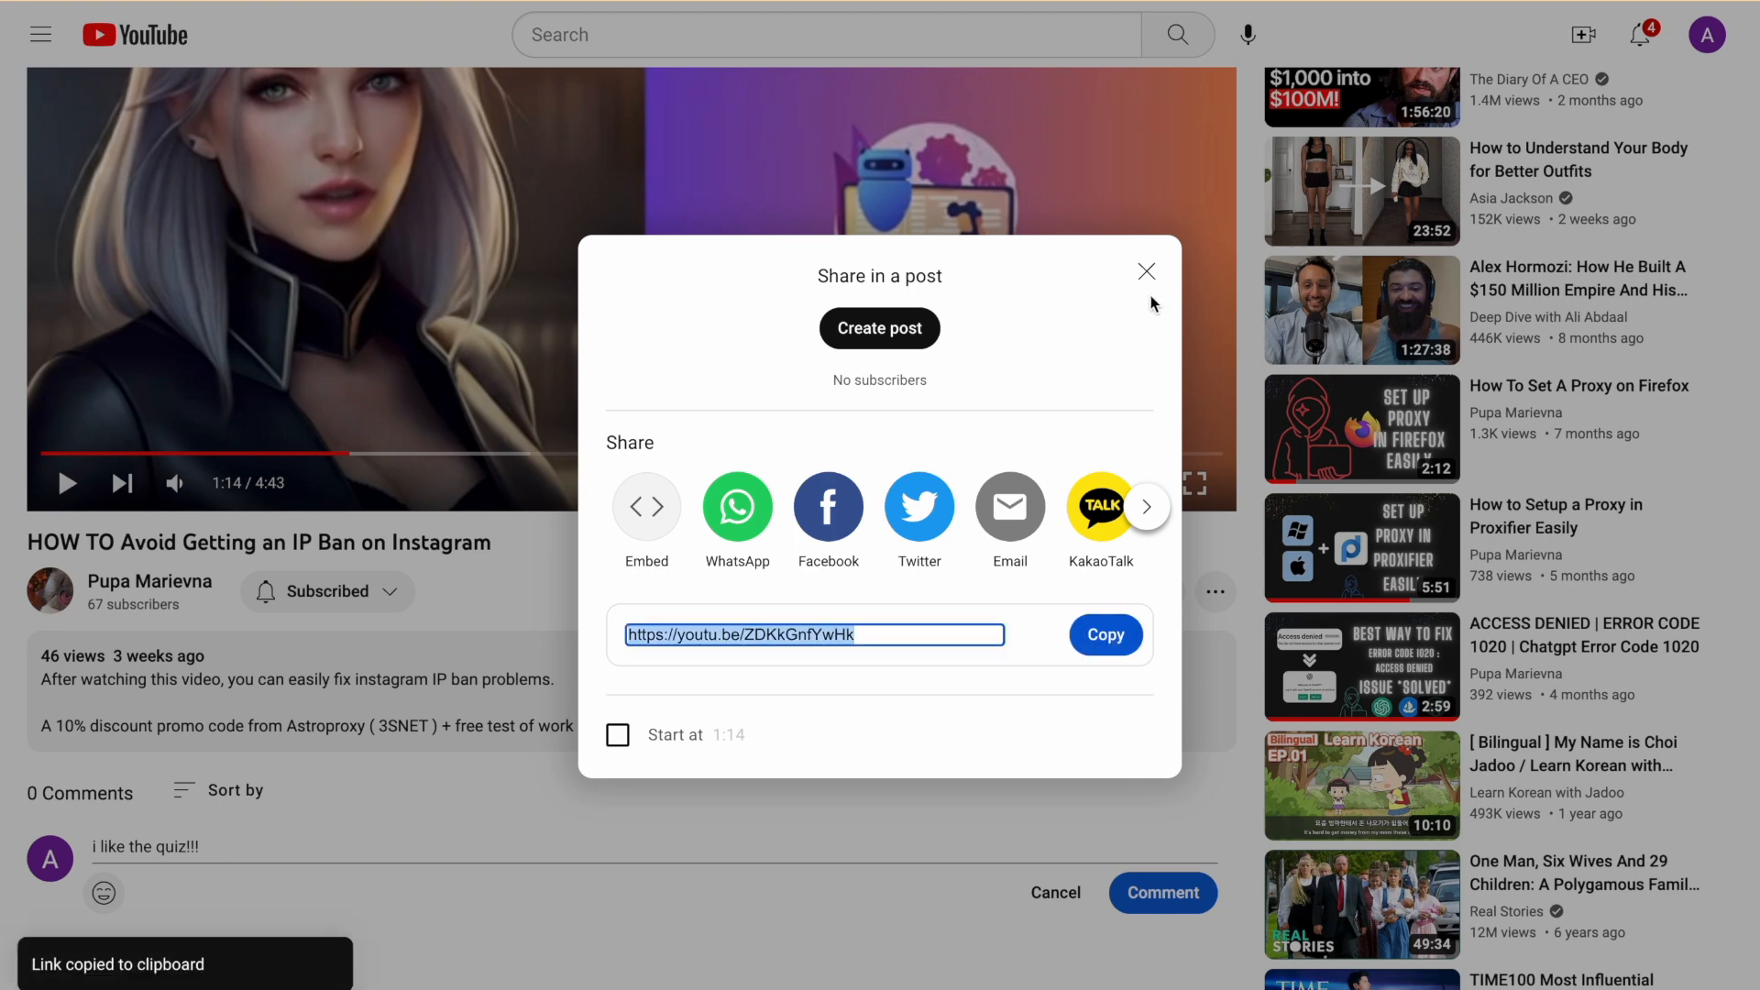
{"action": "left_click", "coordinate": [1146, 271]}
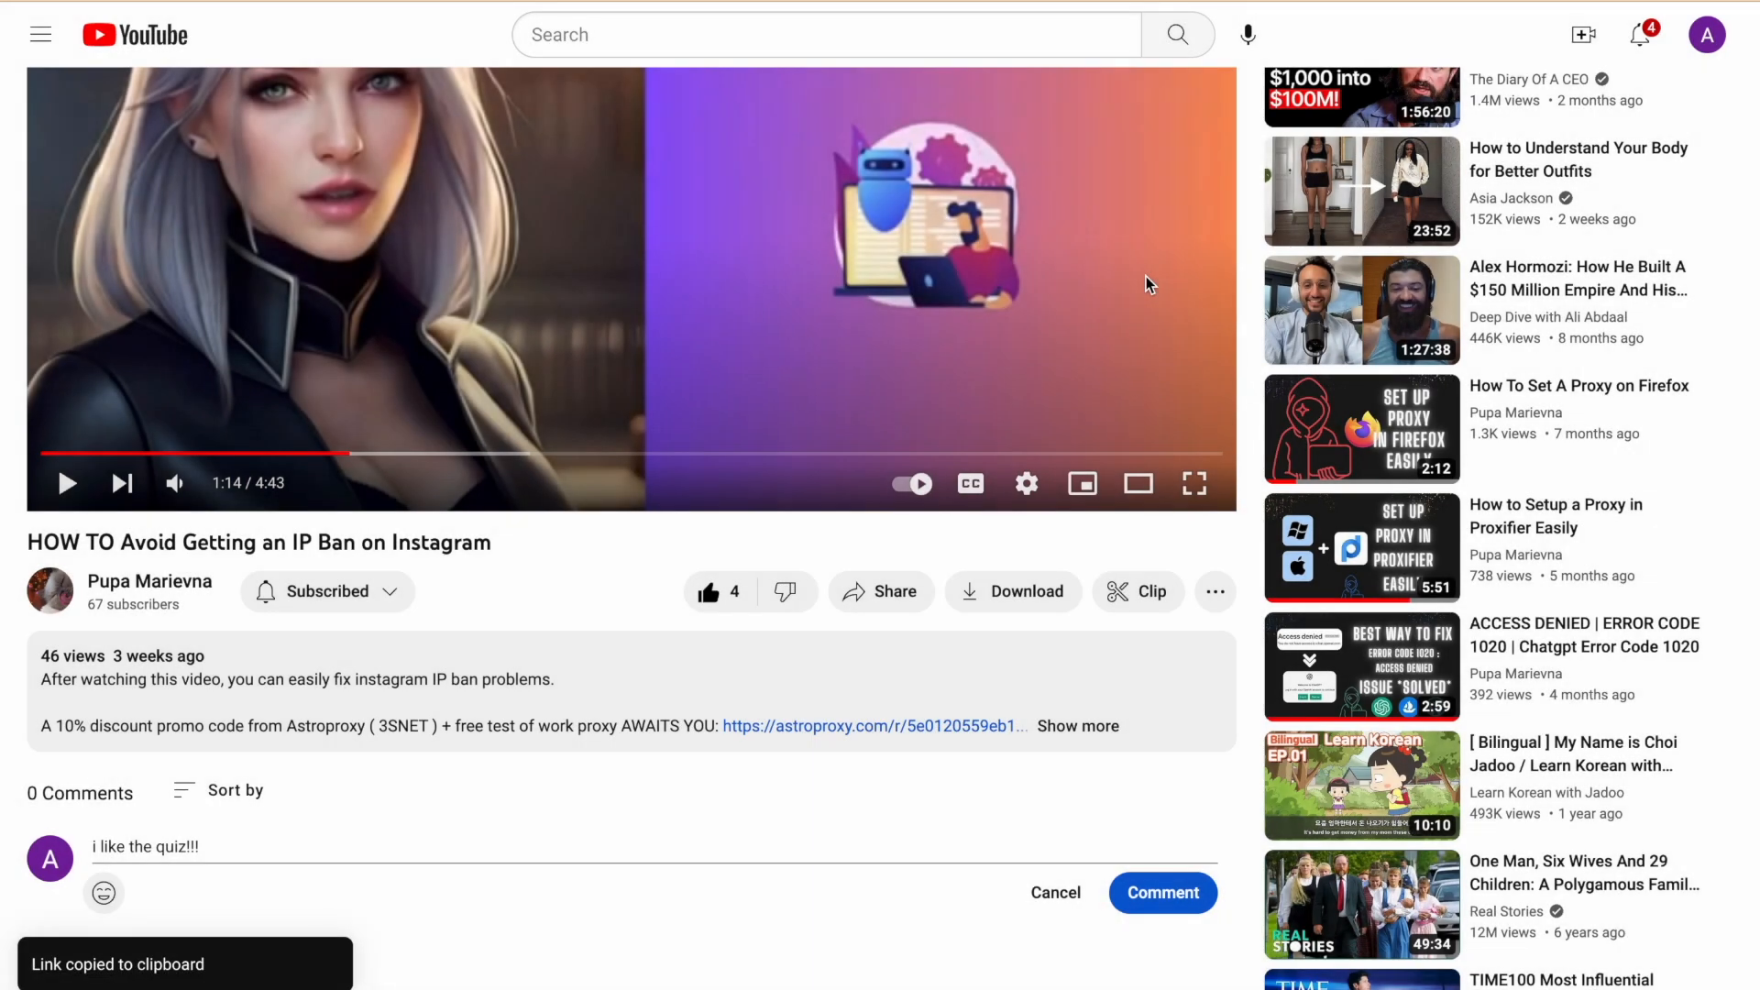